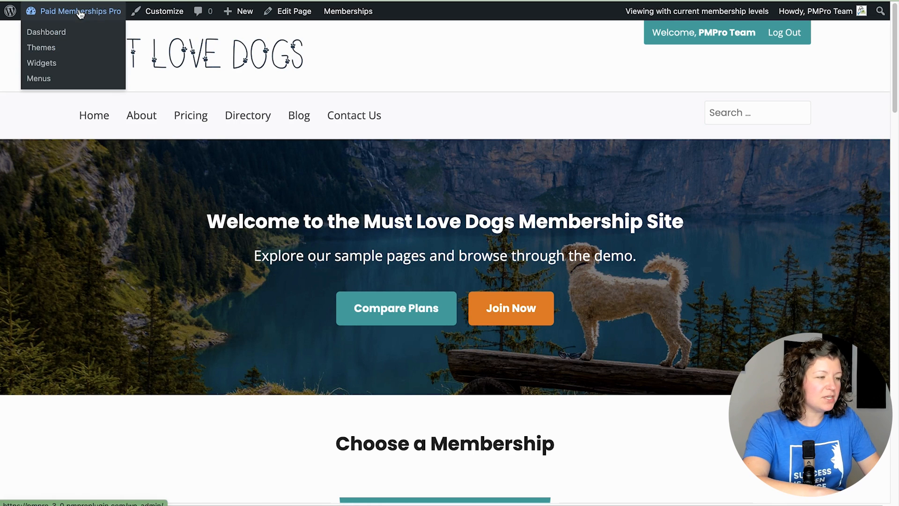
Go to the admin Dashboard and bring up Memberships > Members showing all 24 members.
left_click(45, 32)
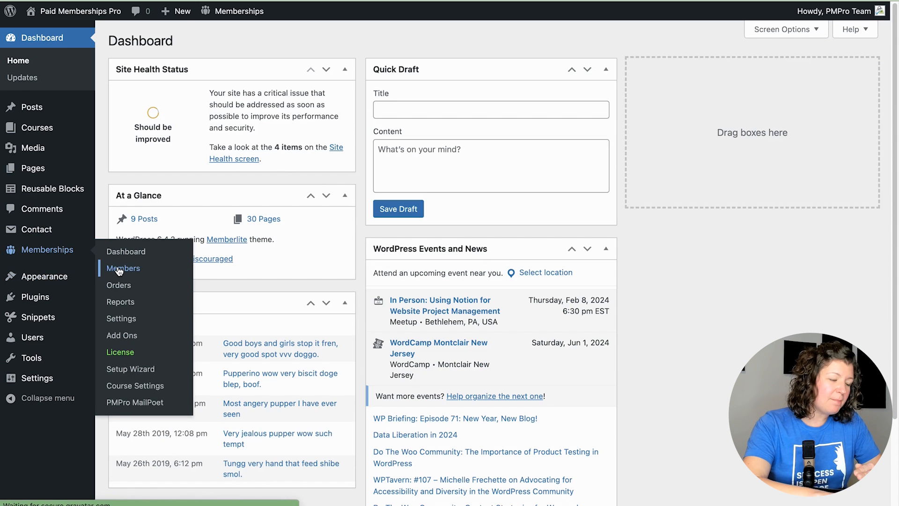
left_click(122, 268)
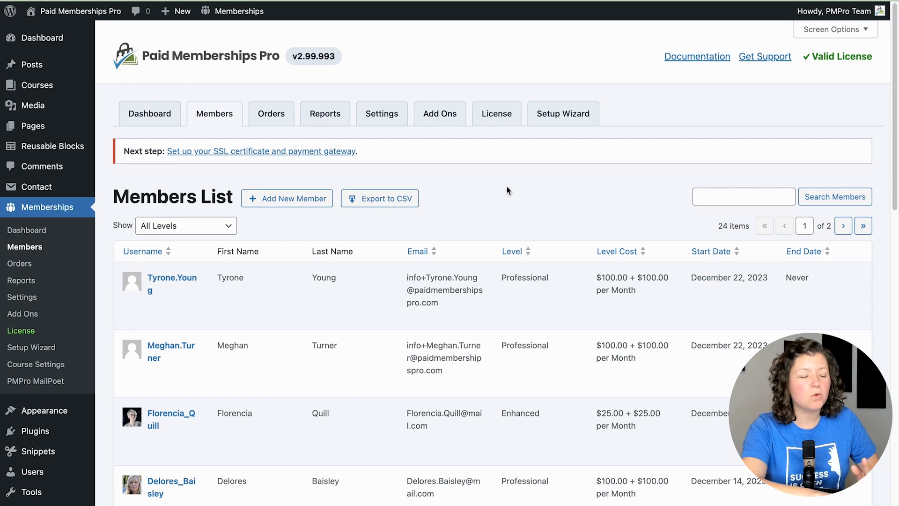
scroll("down", 3)
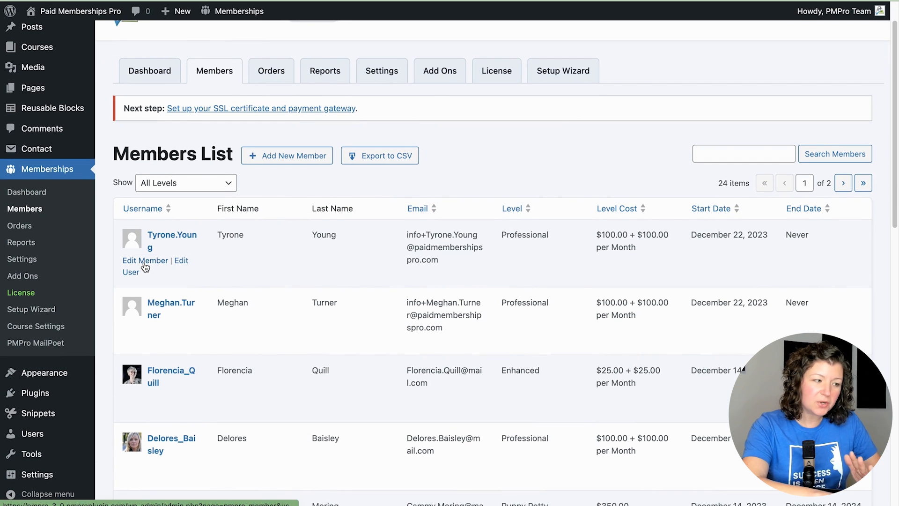
left_click(145, 261)
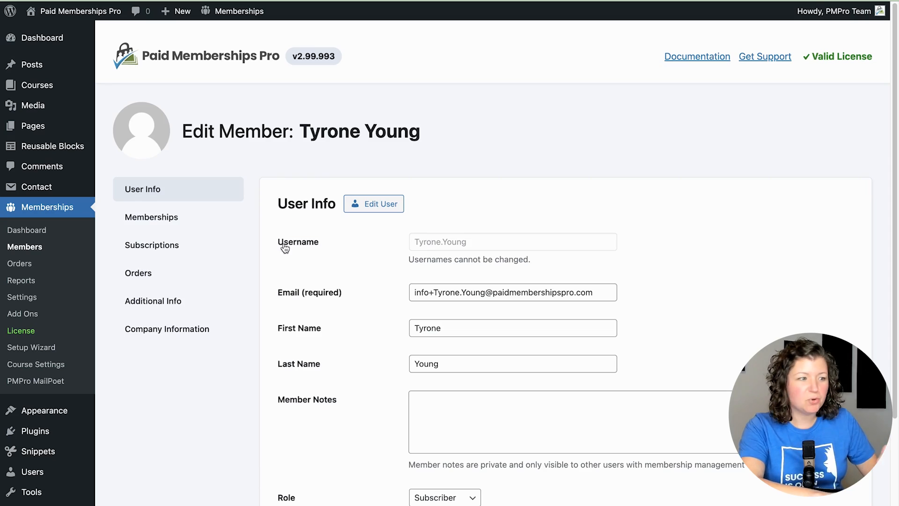
left_click(152, 217)
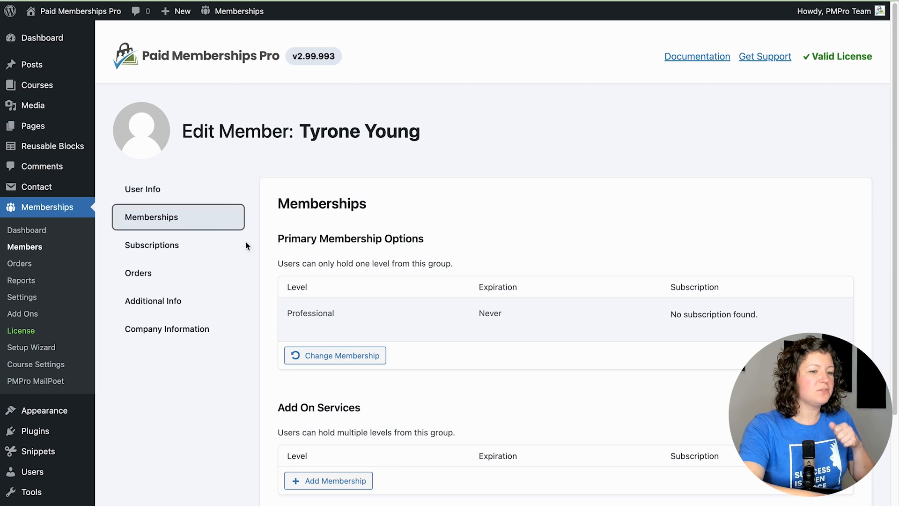
left_click(152, 246)
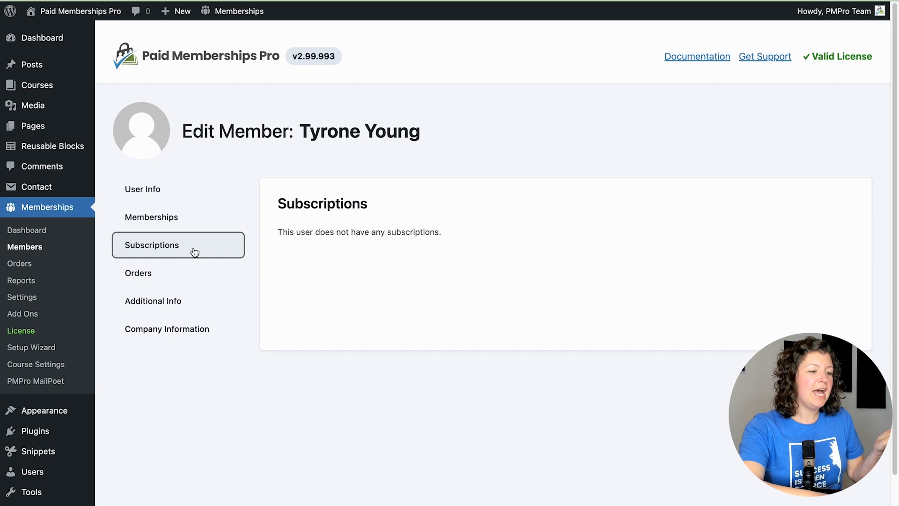
left_click(138, 273)
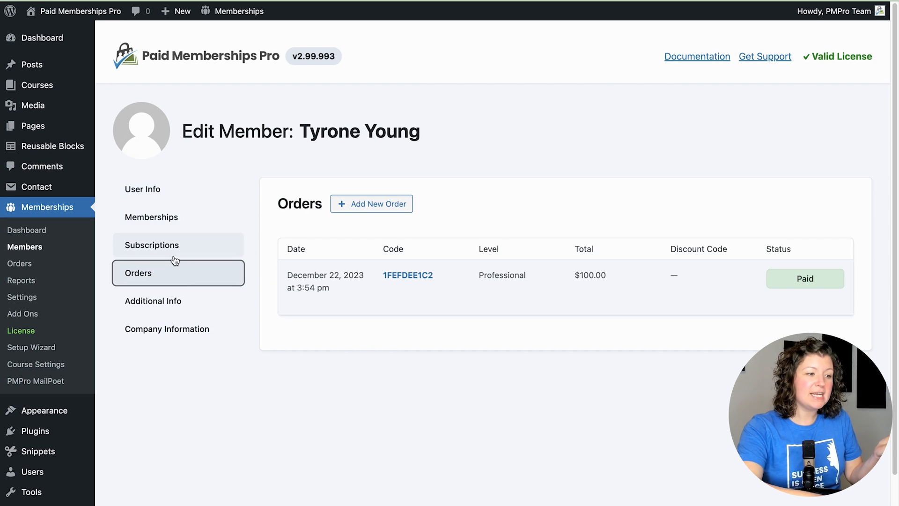
Review Additional Info, Company Information and User Info, then return to his Memberships section.
left_click(154, 302)
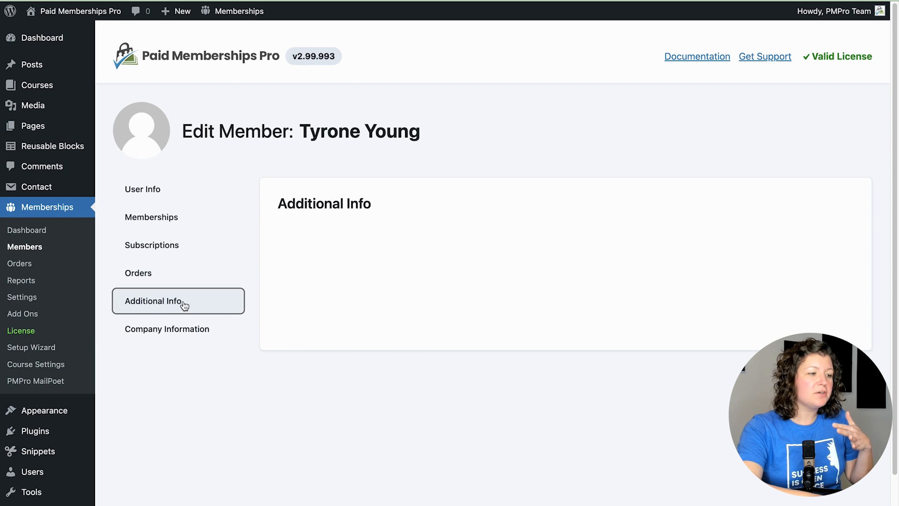
left_click(167, 329)
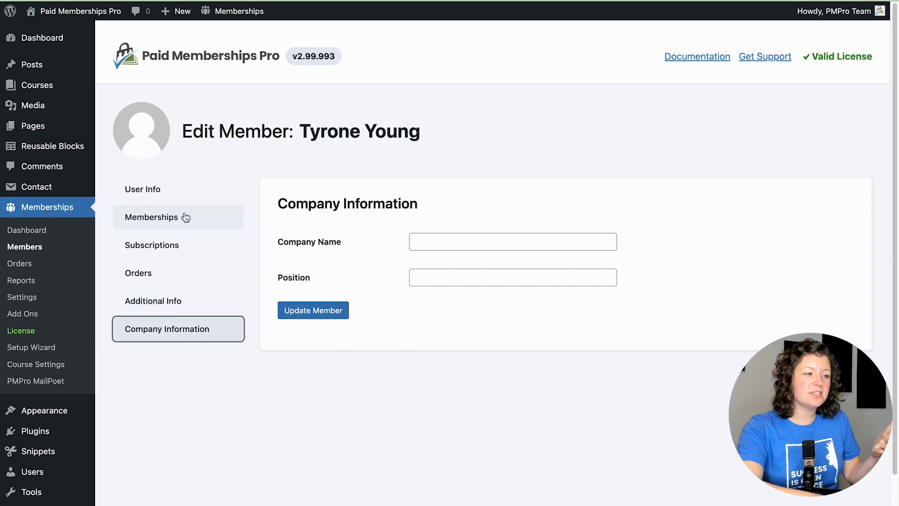
left_click(143, 189)
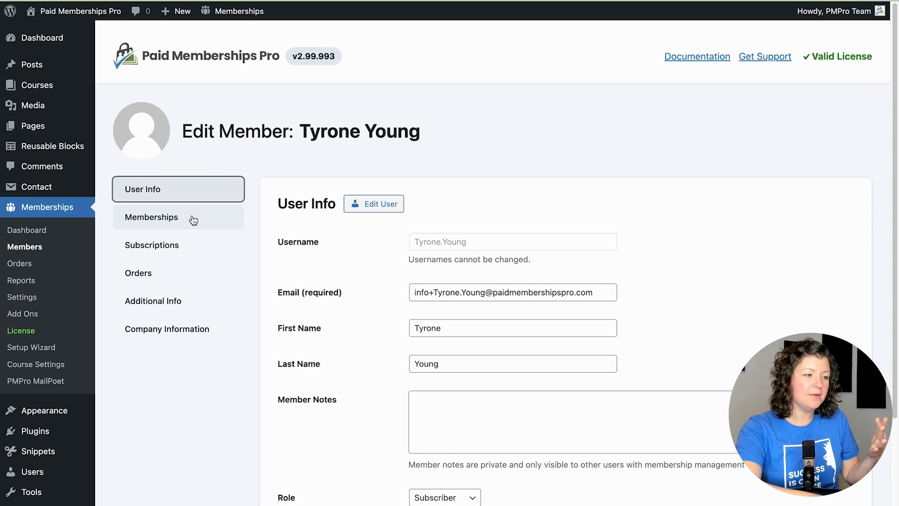
mouse_move(379, 414)
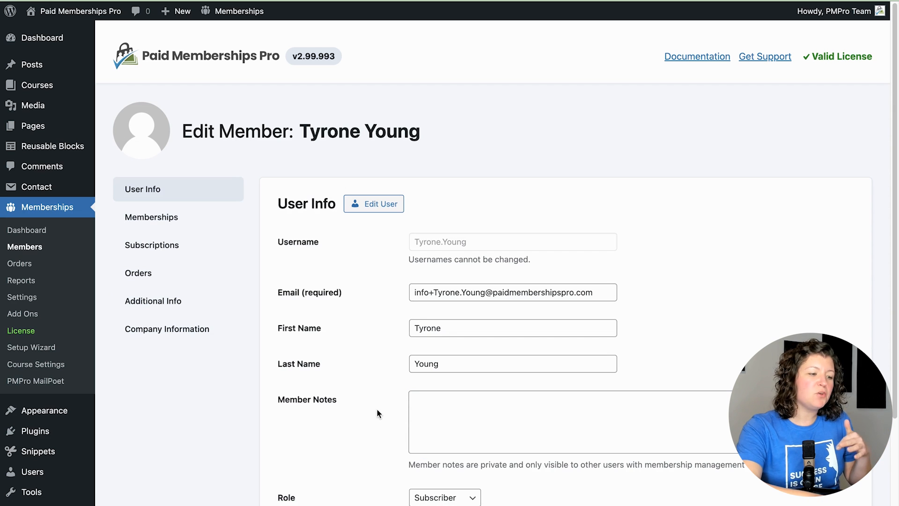
mouse_move(326, 343)
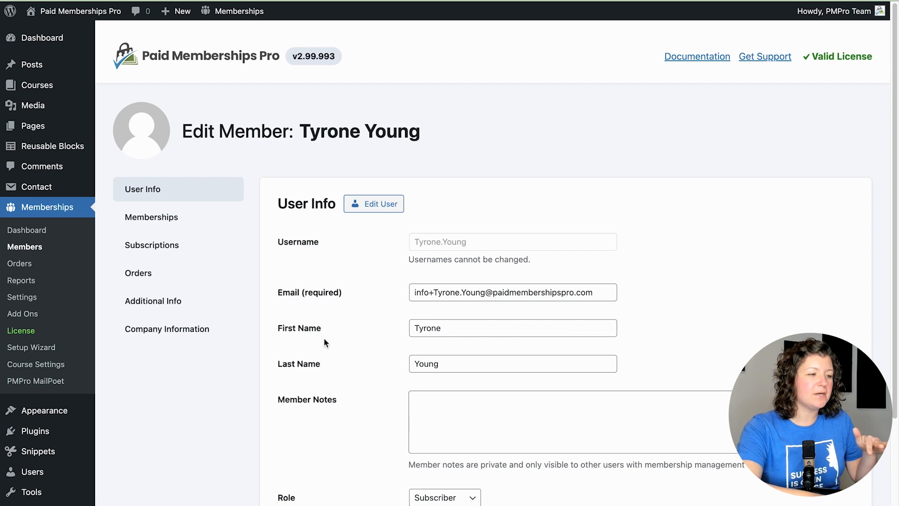
left_click(151, 218)
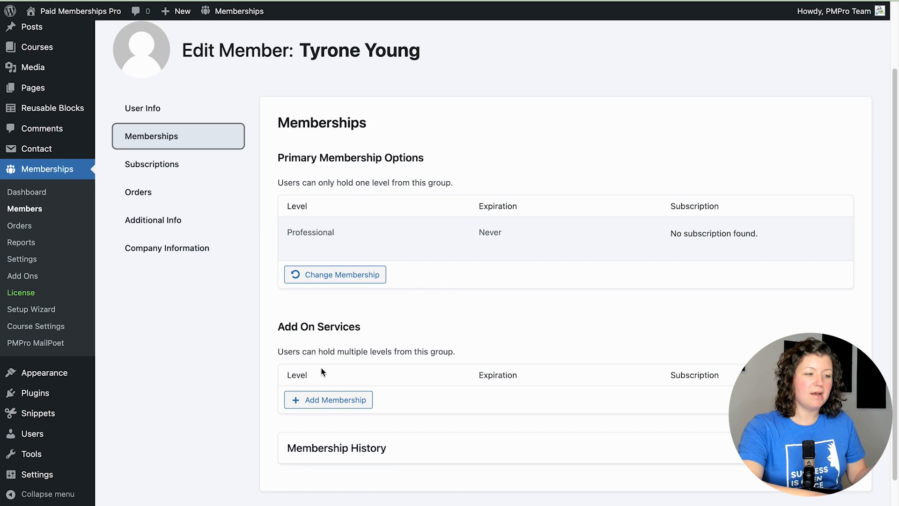
mouse_move(292, 155)
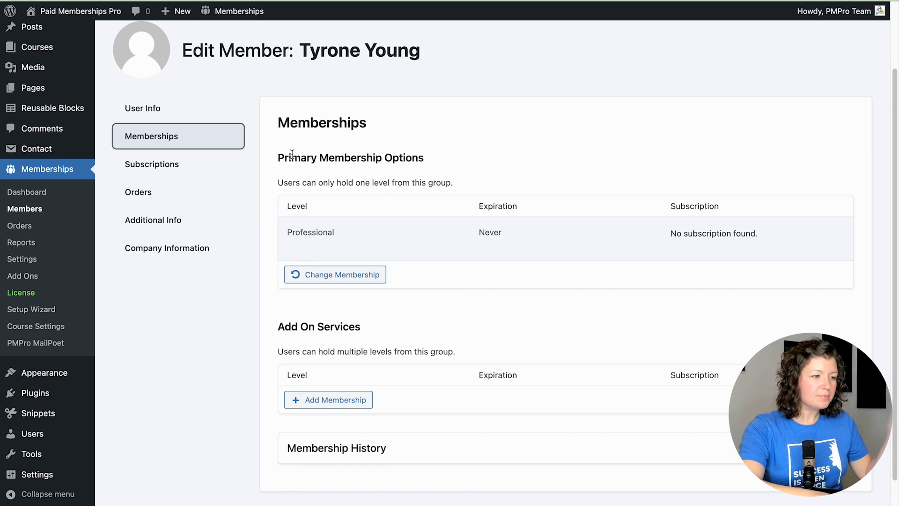
mouse_move(444, 161)
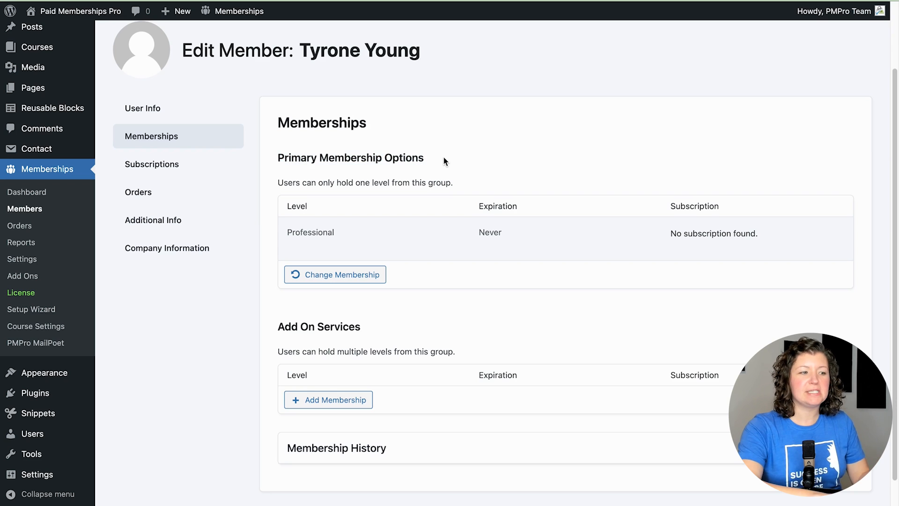
mouse_move(284, 339)
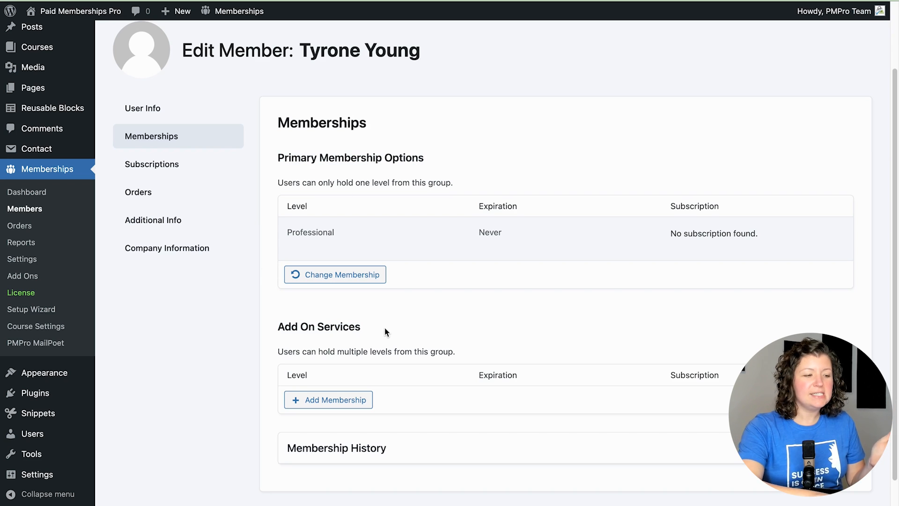
left_click(328, 399)
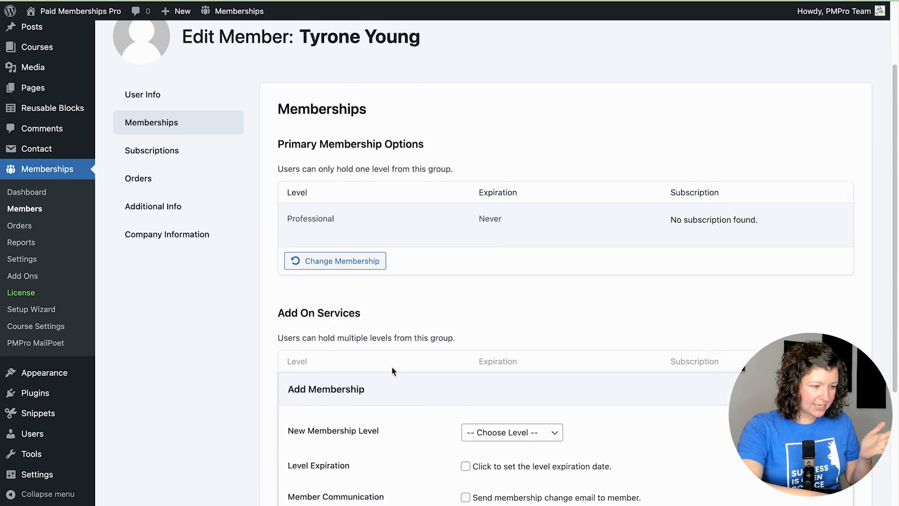
left_click(512, 433)
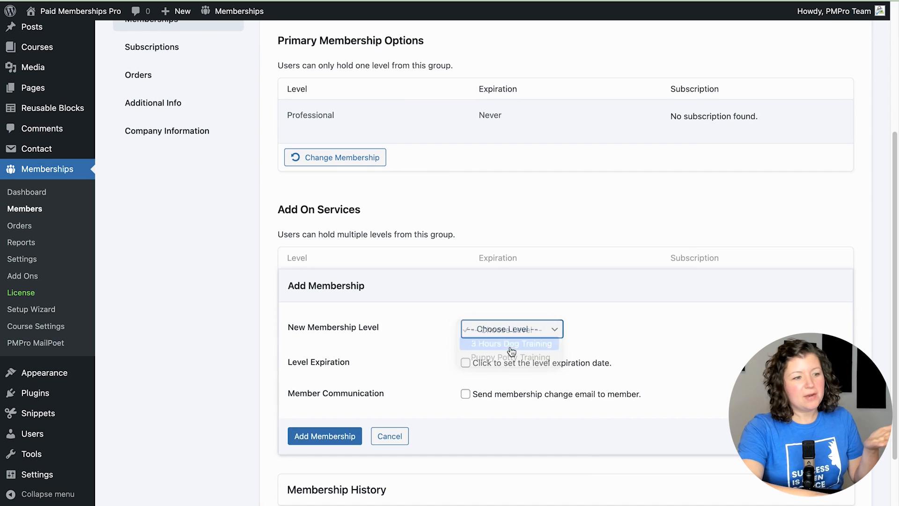
left_click(511, 344)
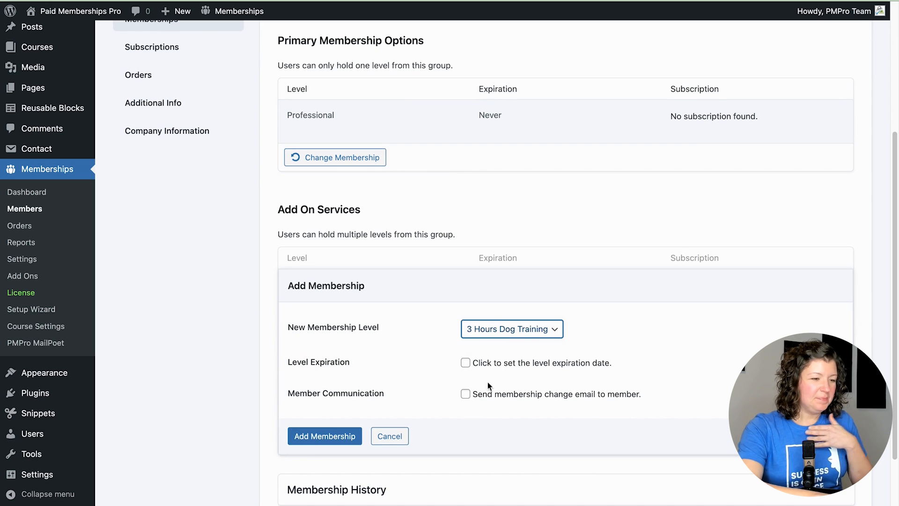
mouse_move(423, 405)
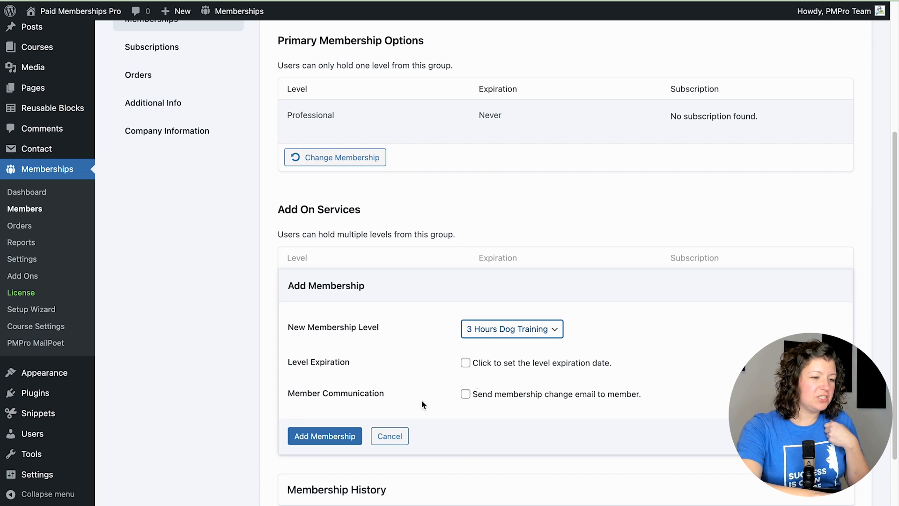
left_click(465, 363)
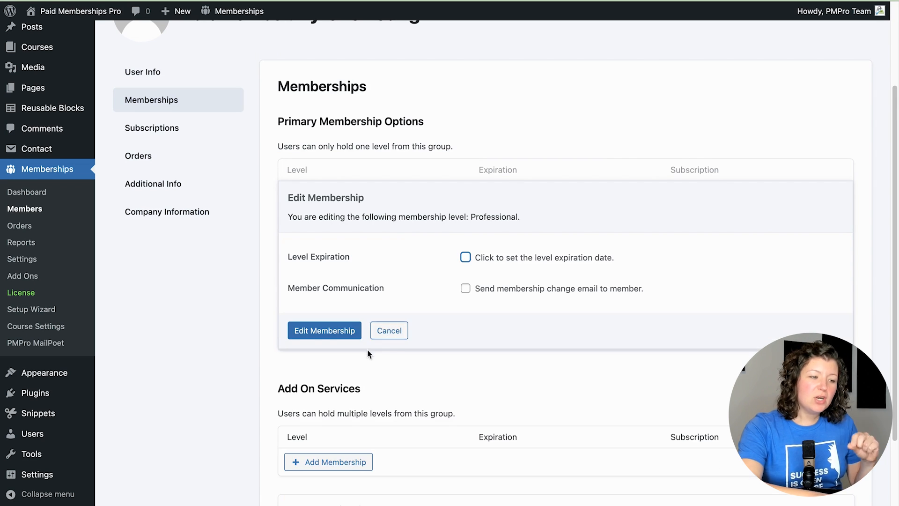
left_click(325, 330)
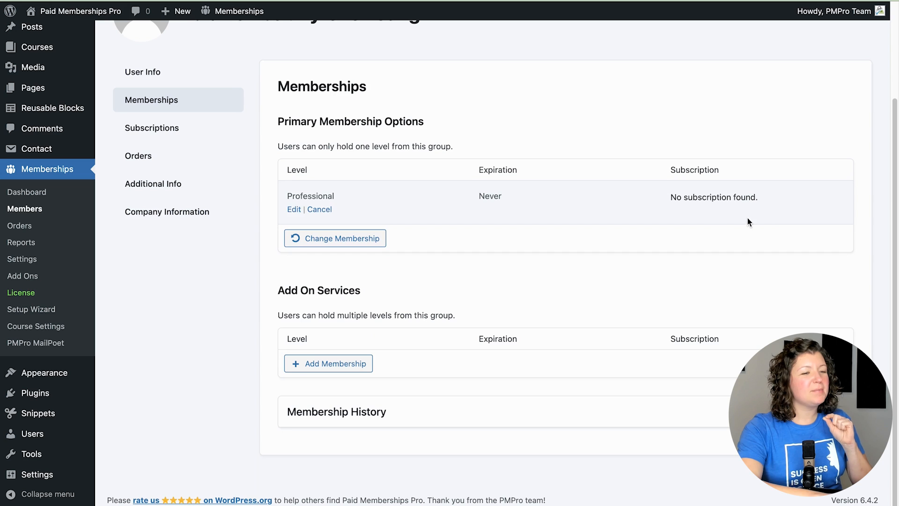
mouse_move(726, 211)
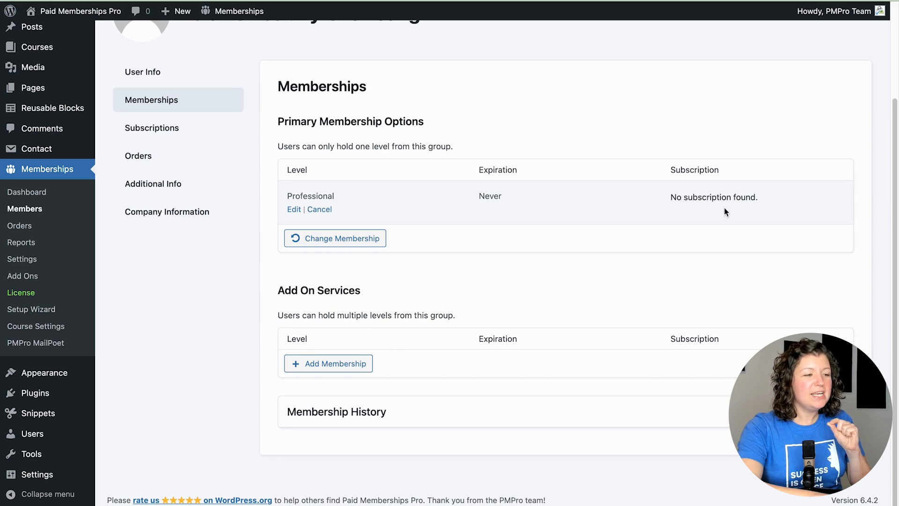
mouse_move(586, 199)
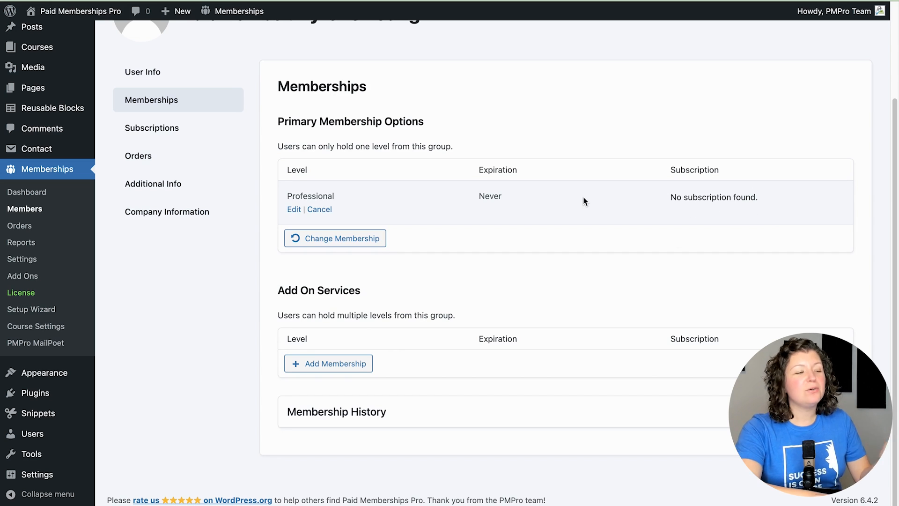
mouse_move(468, 224)
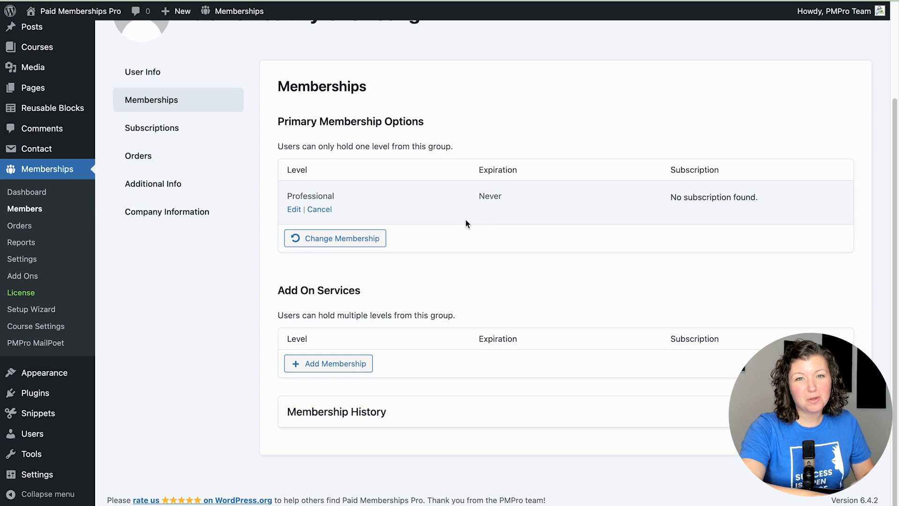
On the Levels settings, expand Primary Membership Options and move Beginner above Enhanced and Professional.
left_click(239, 11)
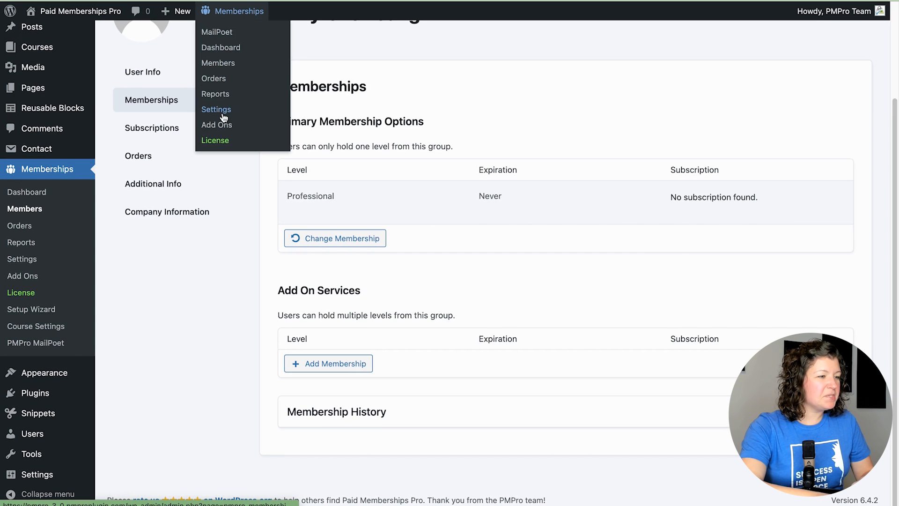
left_click(216, 109)
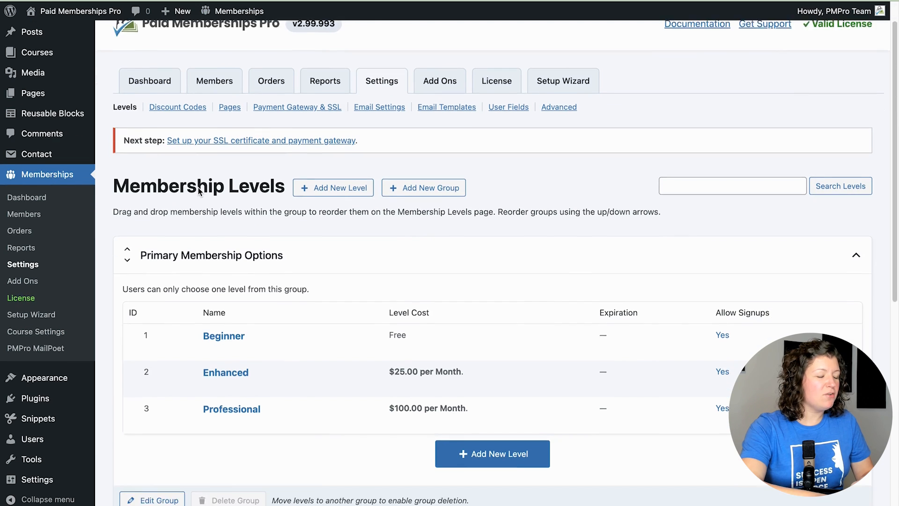
scroll("down", 3)
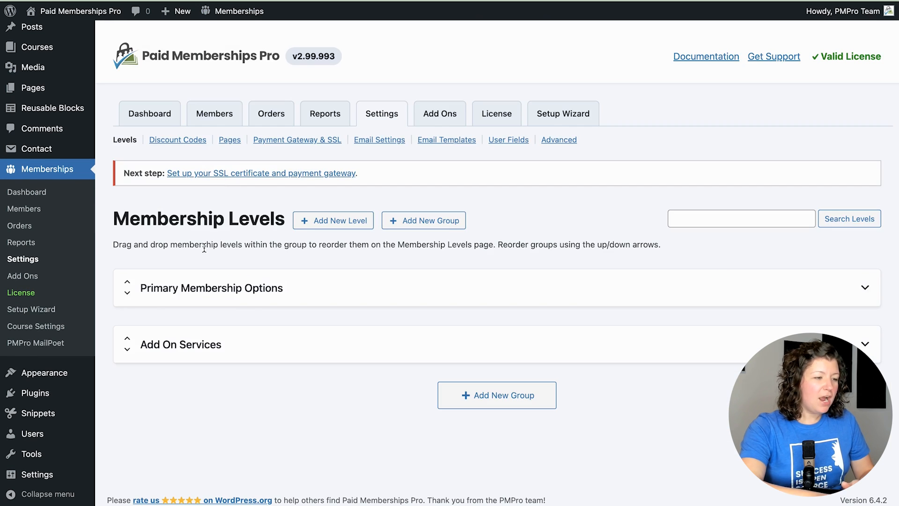
mouse_move(249, 294)
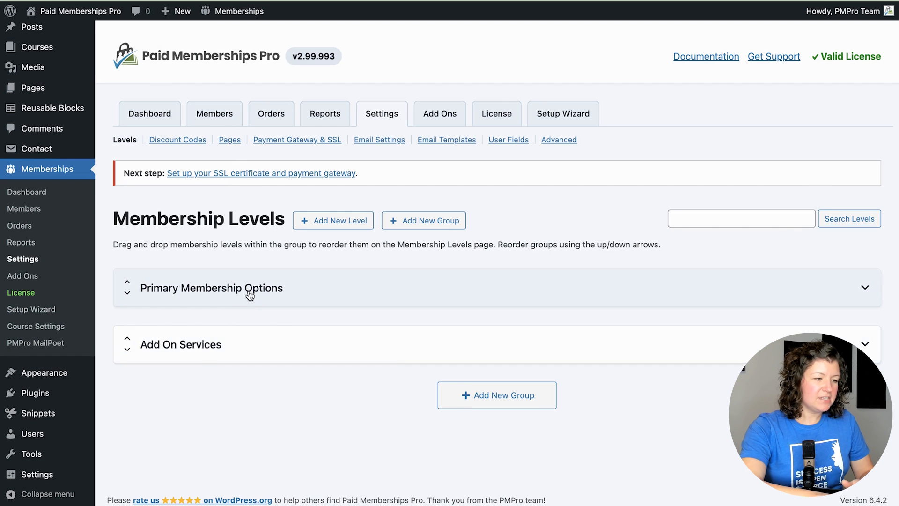
left_click(210, 288)
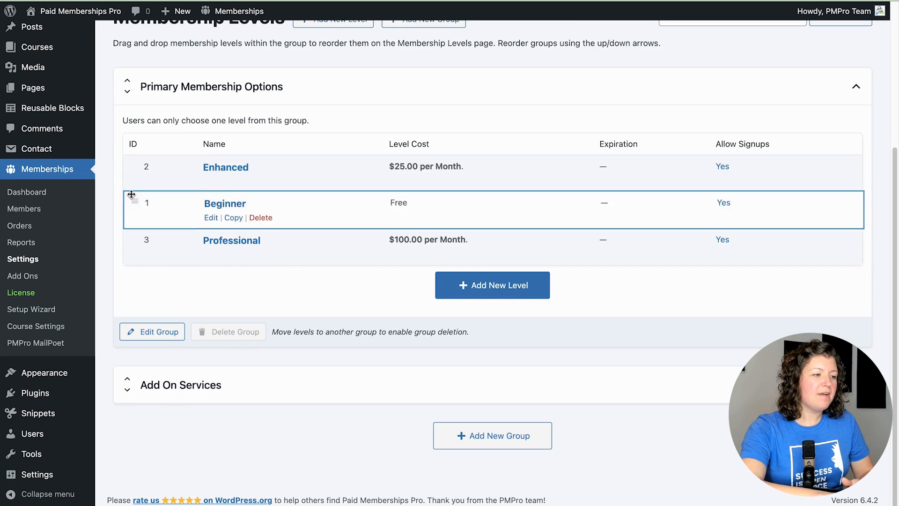
left_click_drag(131, 203, 131, 167)
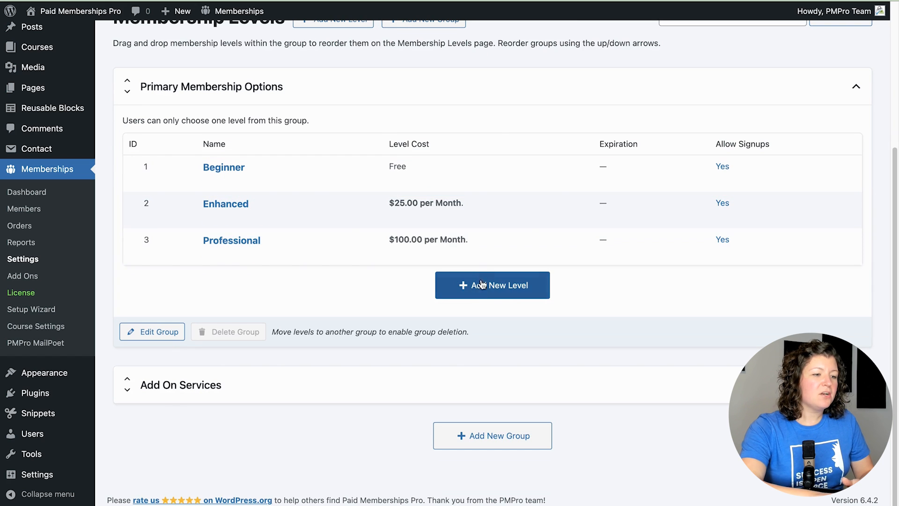
Look at the Add New Level choices and the group's Edit Group page without changing anything.
left_click(492, 285)
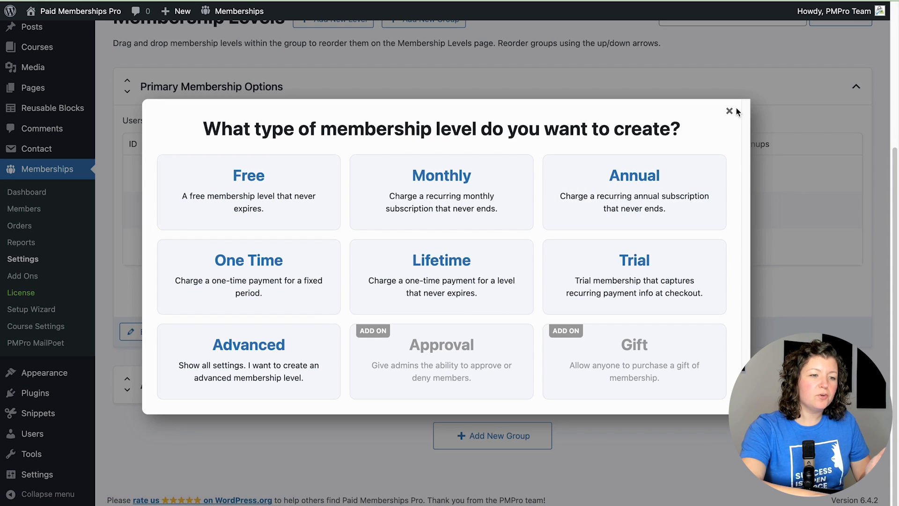
left_click(729, 111)
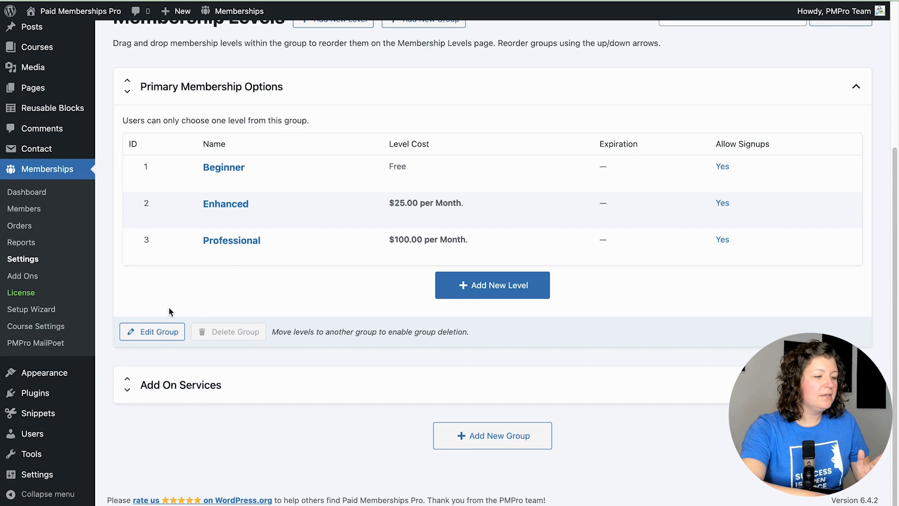
left_click(152, 331)
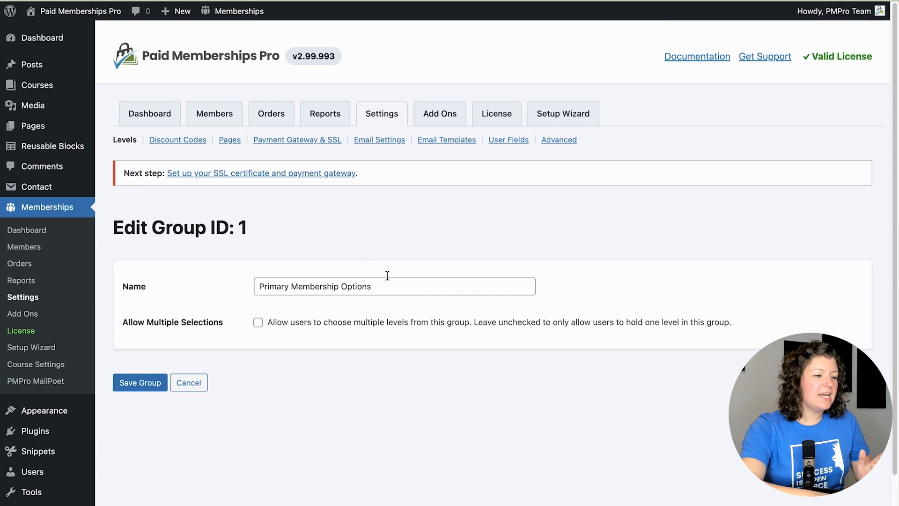
mouse_move(386, 311)
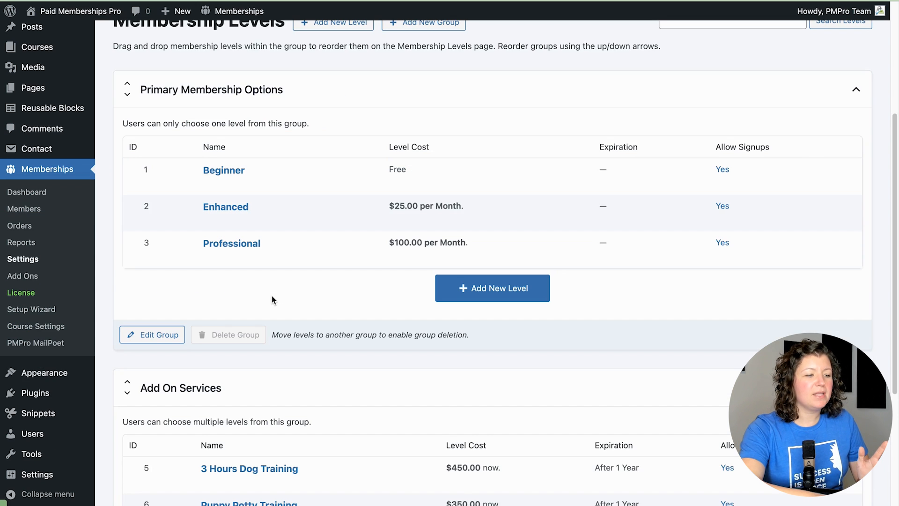
scroll("down", 3)
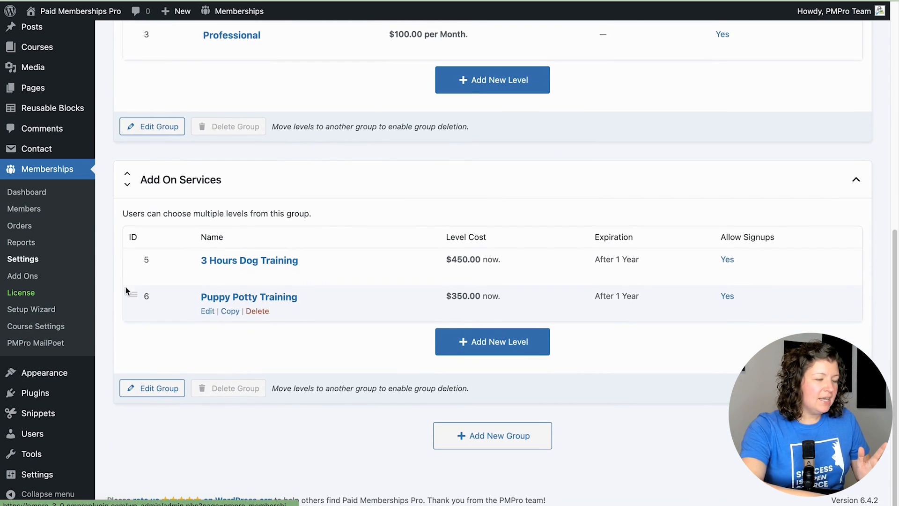
Create an Add On Services level named Caring for Senior Dogs at $100.00 expiring after 1 year.
left_click(492, 341)
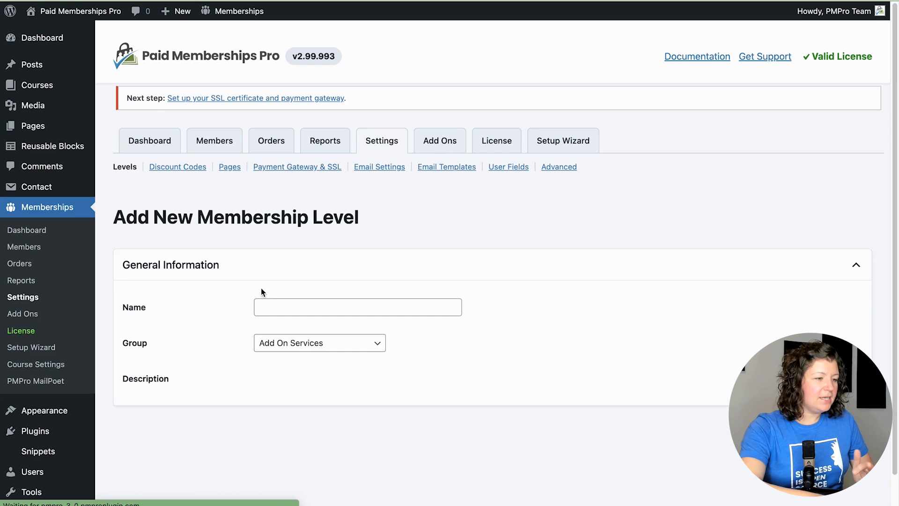
left_click(358, 308)
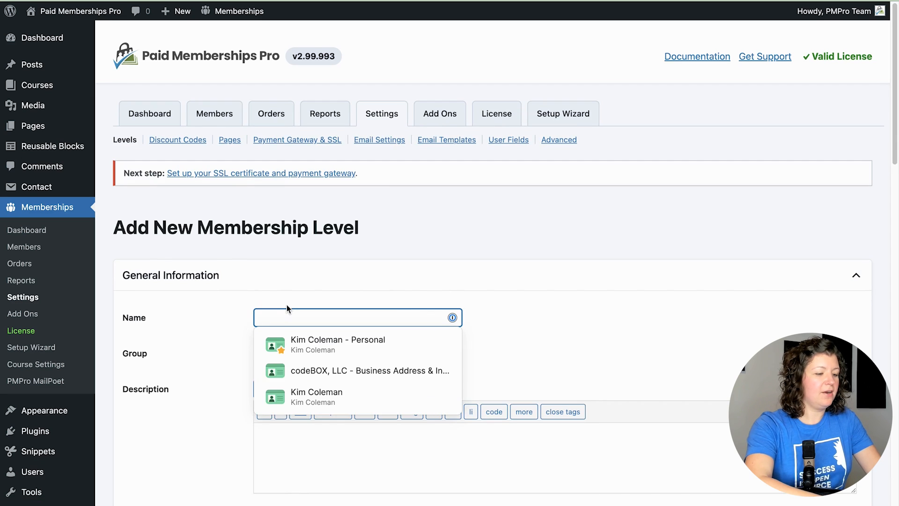
type("Caring for Senior Dogs")
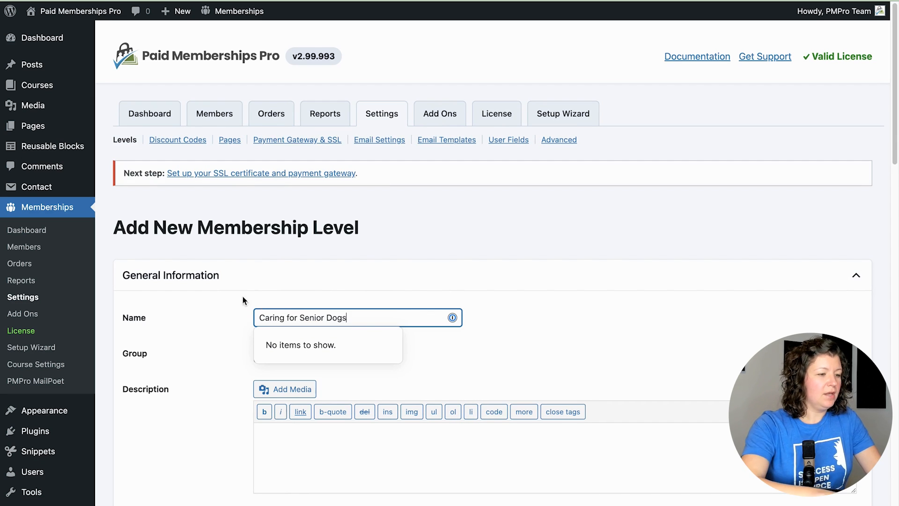
scroll("down", 3)
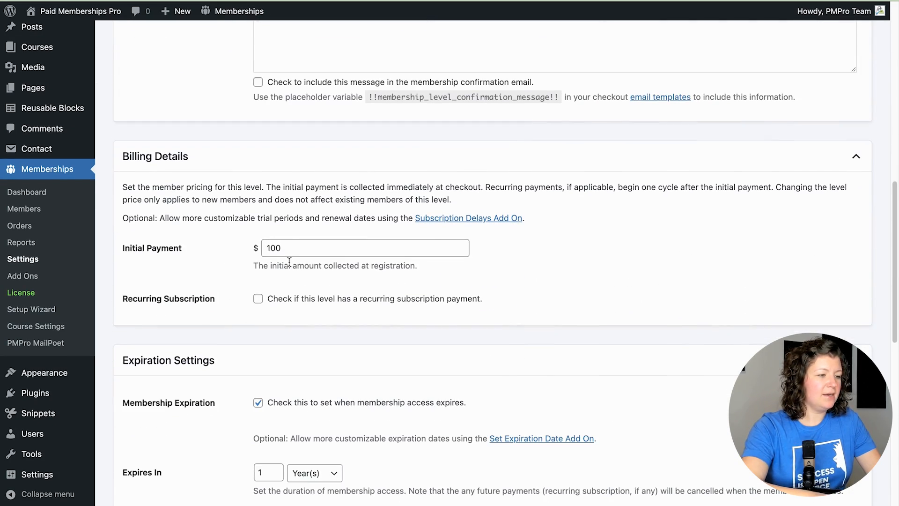
scroll("down", 3)
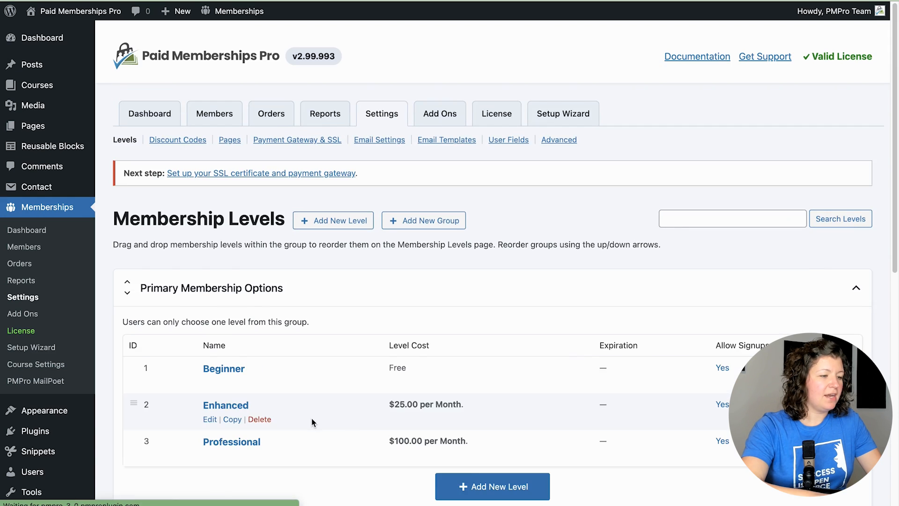
scroll("down", 3)
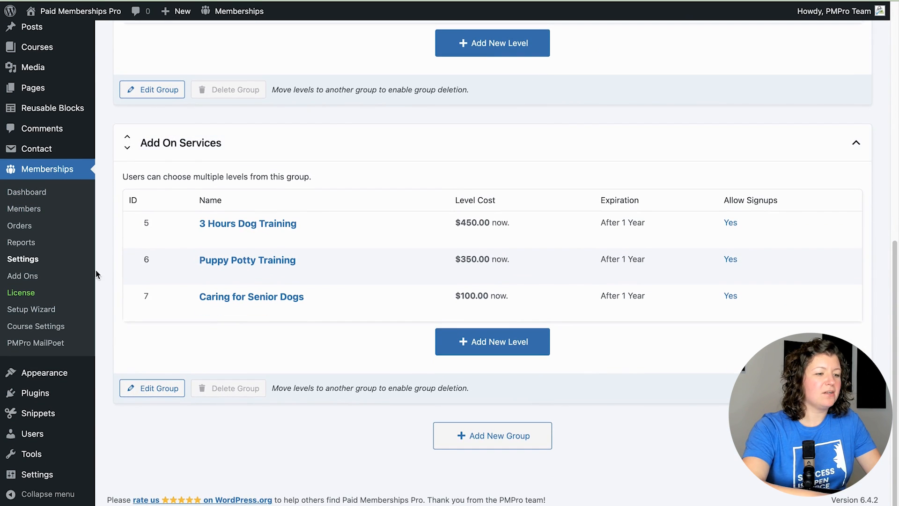
mouse_move(282, 367)
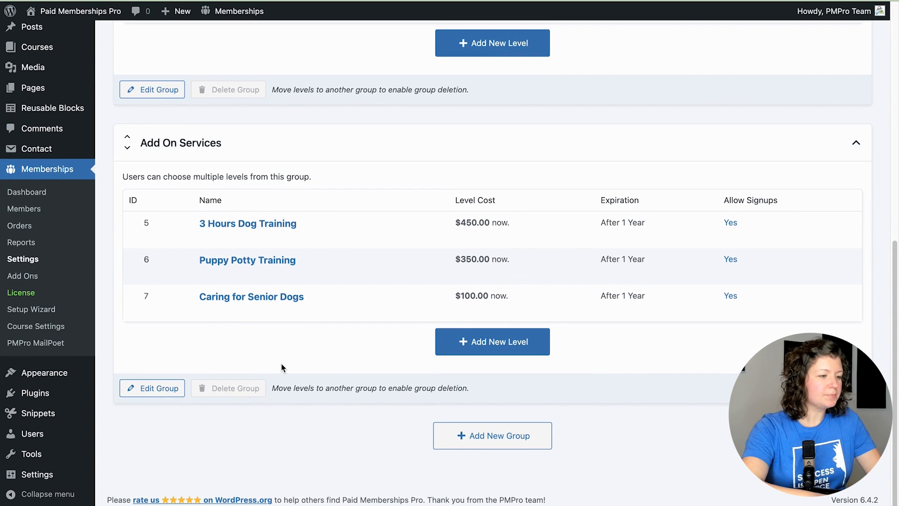
View the public membership levels page, then bring it up in the block editor via Edit Page.
right_click(75, 11)
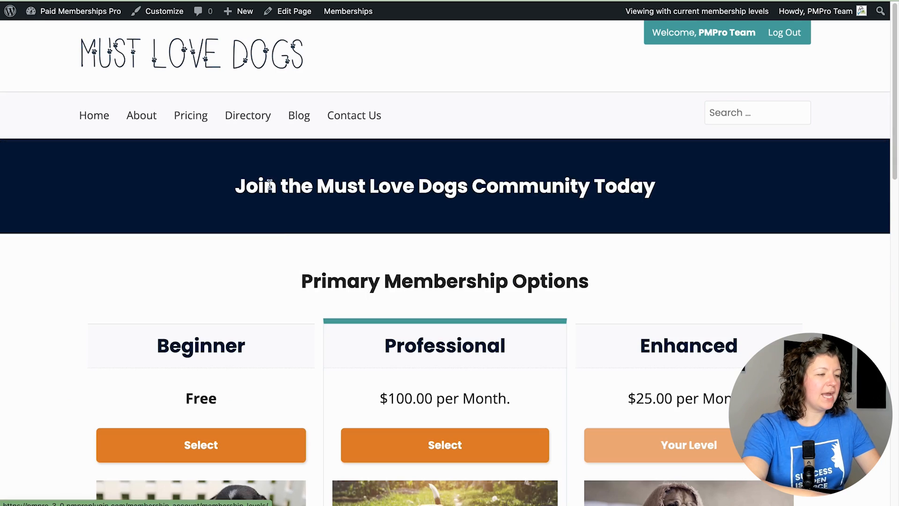
scroll("down", 3)
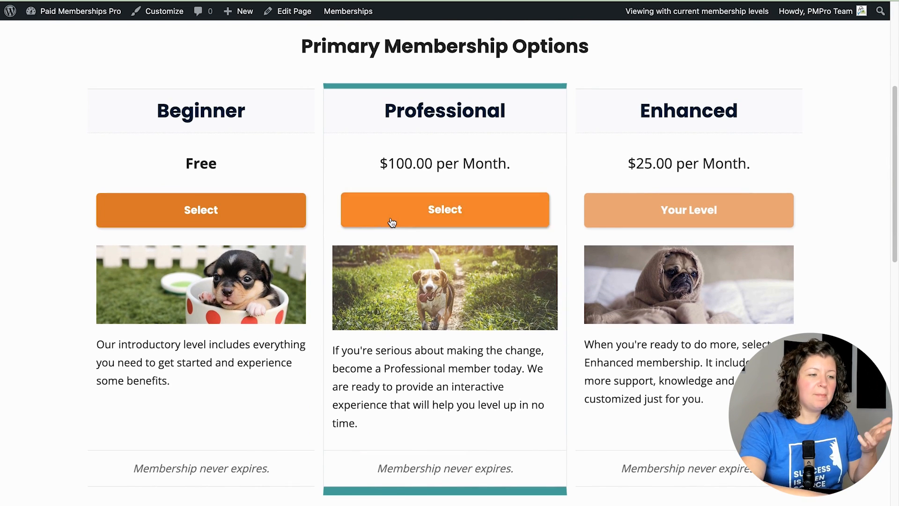
scroll("down", 3)
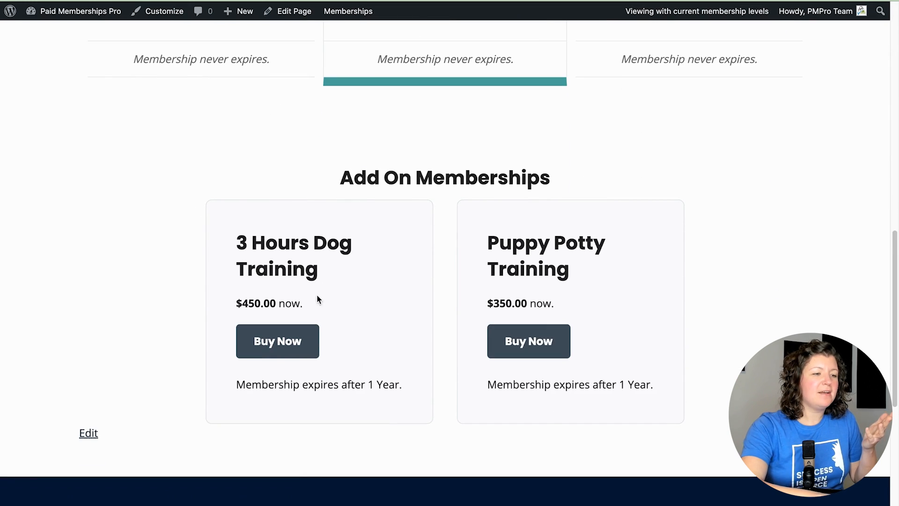
right_click(292, 11)
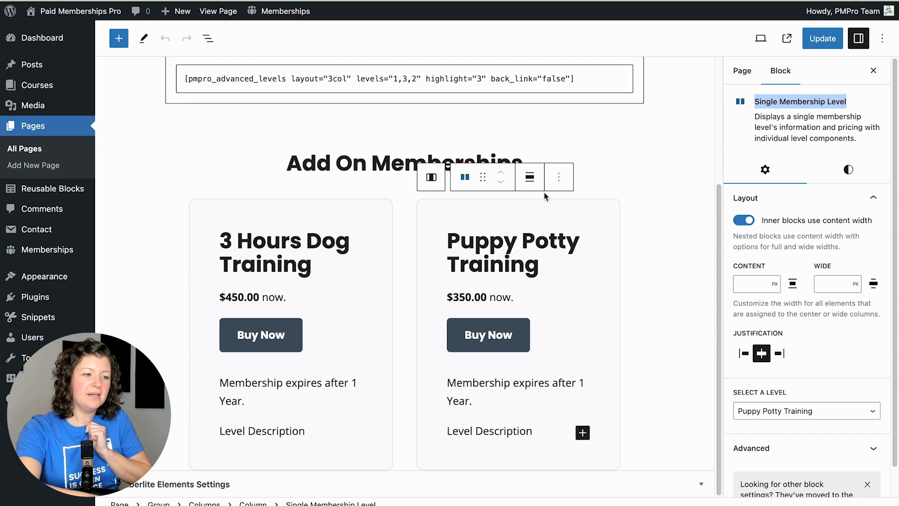
Duplicate the Puppy Potty Training level block and set the copy to show Caring for Senior Dogs.
left_click(558, 177)
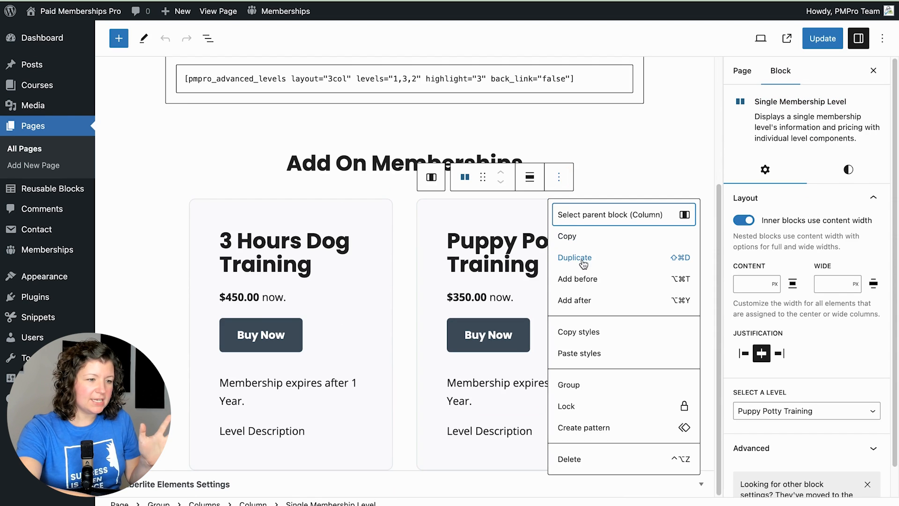
left_click(575, 258)
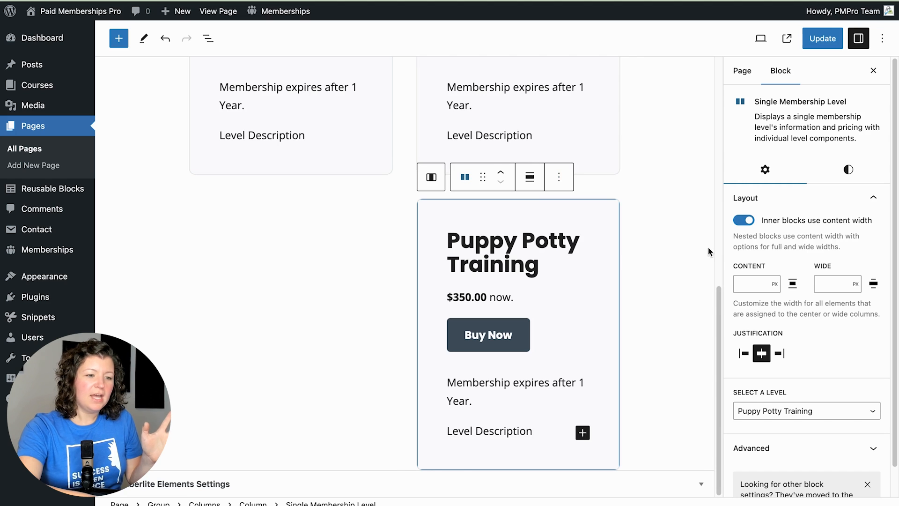
left_click(806, 411)
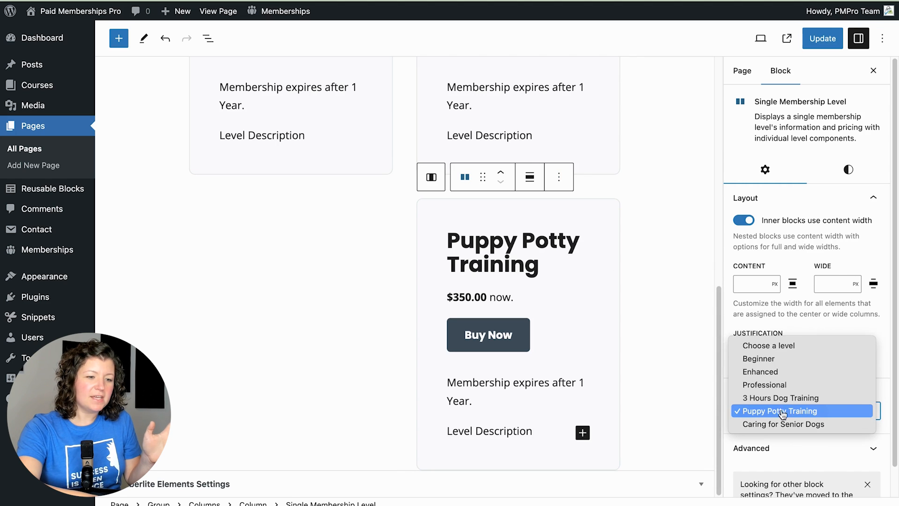
left_click(783, 424)
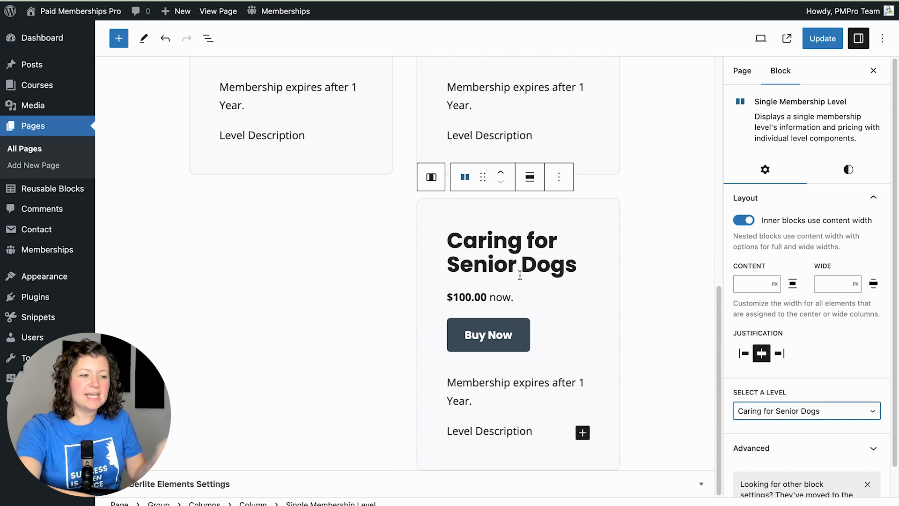
Place the new card beside the other two add-on levels and return to the admin dashboard.
scroll("down", 3)
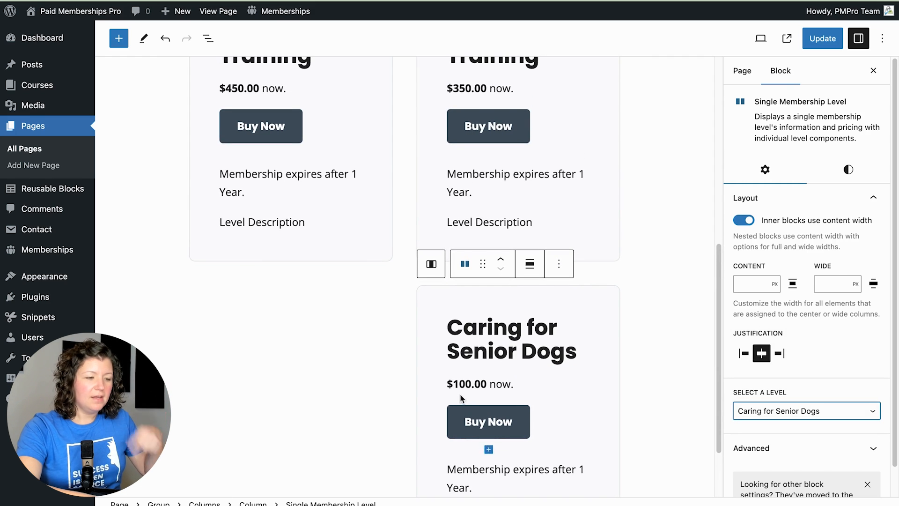
left_click(208, 38)
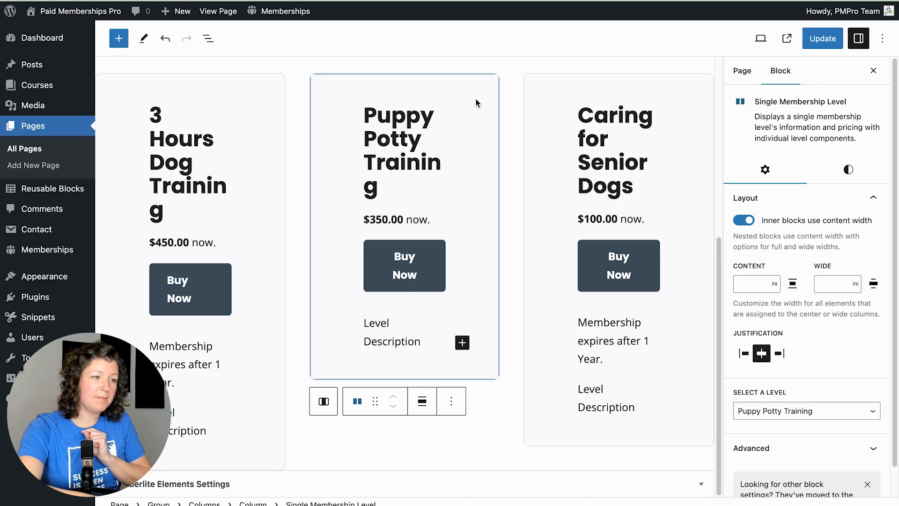
left_click(287, 11)
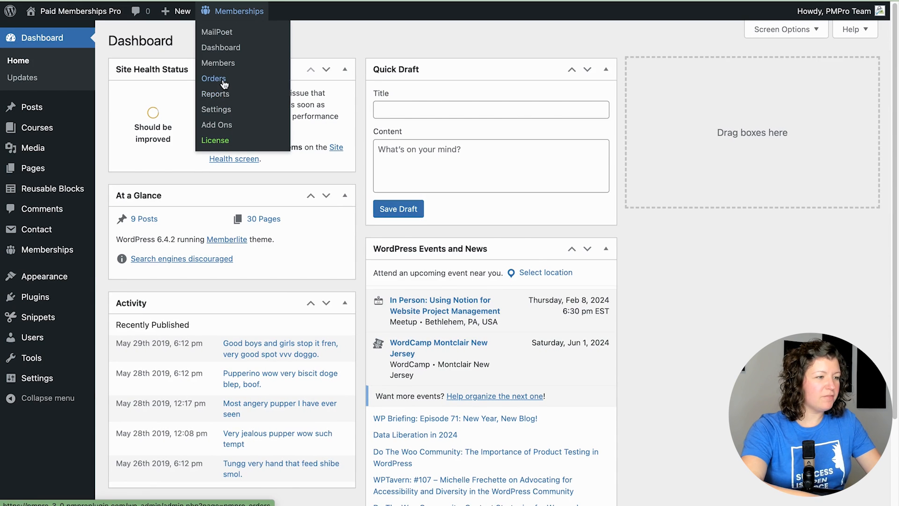
Show the Orders list with its 48 membership orders and payment statuses.
left_click(213, 79)
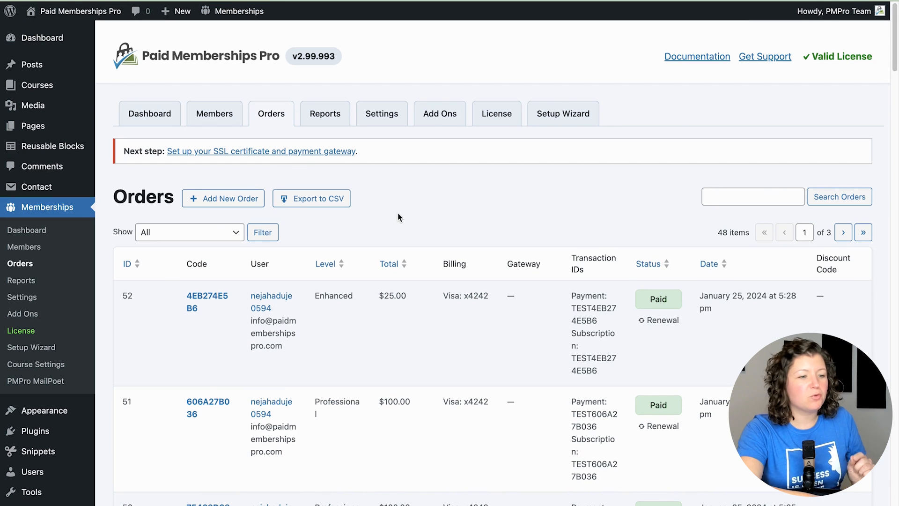
scroll("down", 3)
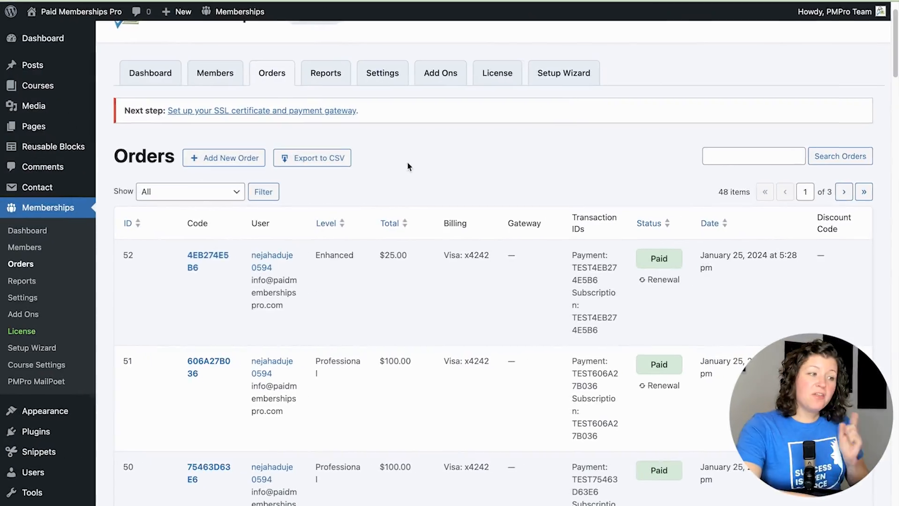
Show the Members List with its 24 members, levels, costs and start dates.
left_click(214, 73)
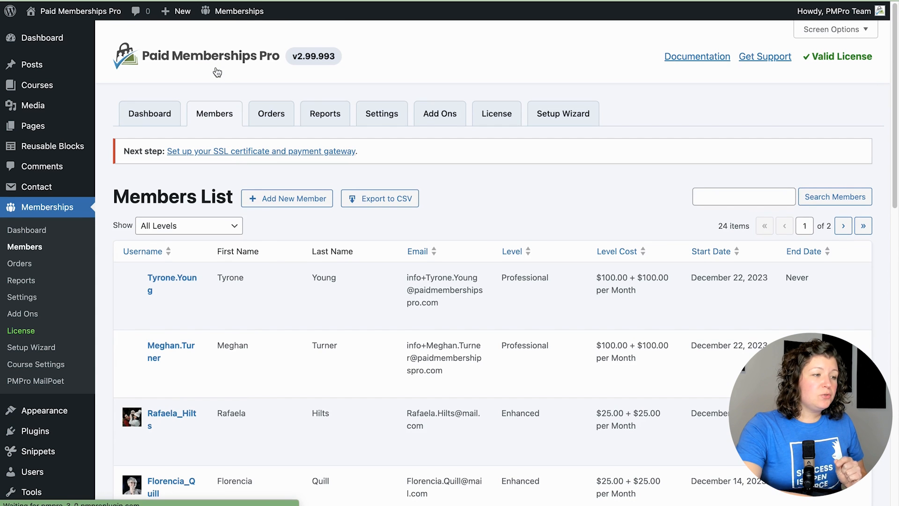
mouse_move(481, 204)
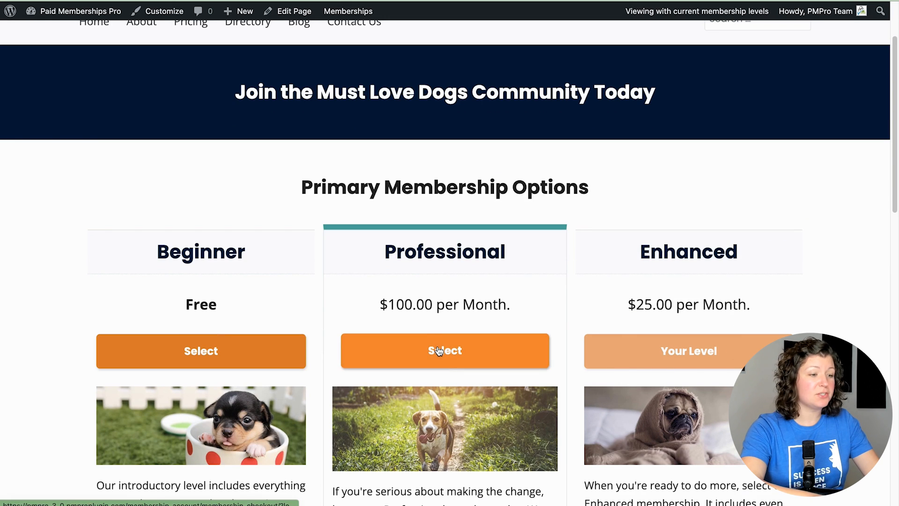
Check out the Professional level with the test card so PMPro Team holds Professional at $100.00 per month.
left_click(445, 351)
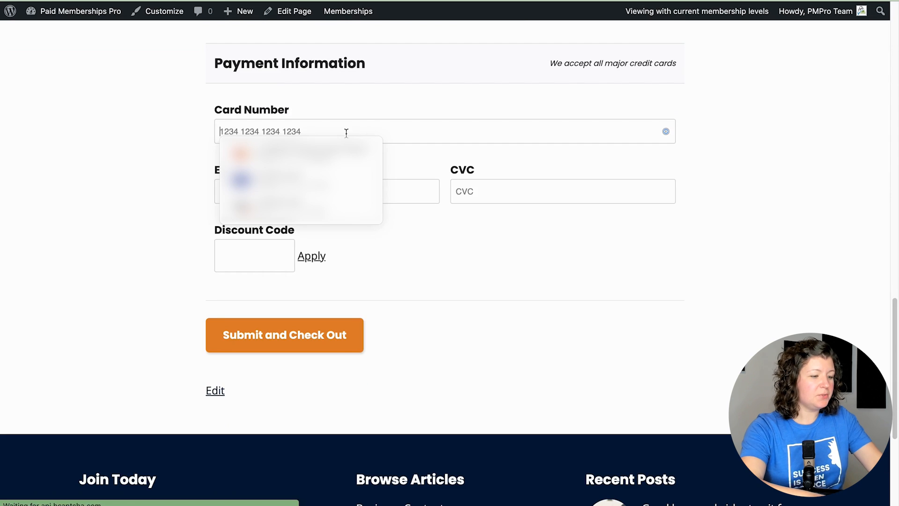
left_click(284, 335)
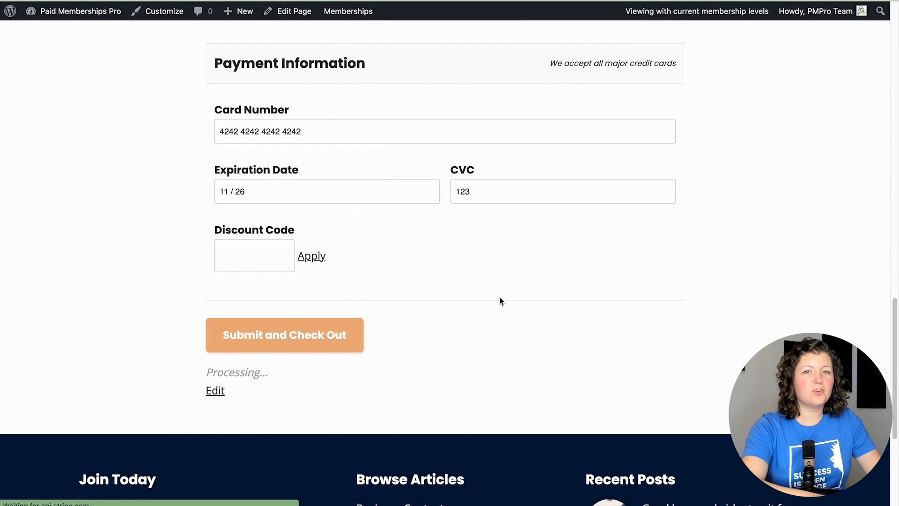
left_click(284, 335)
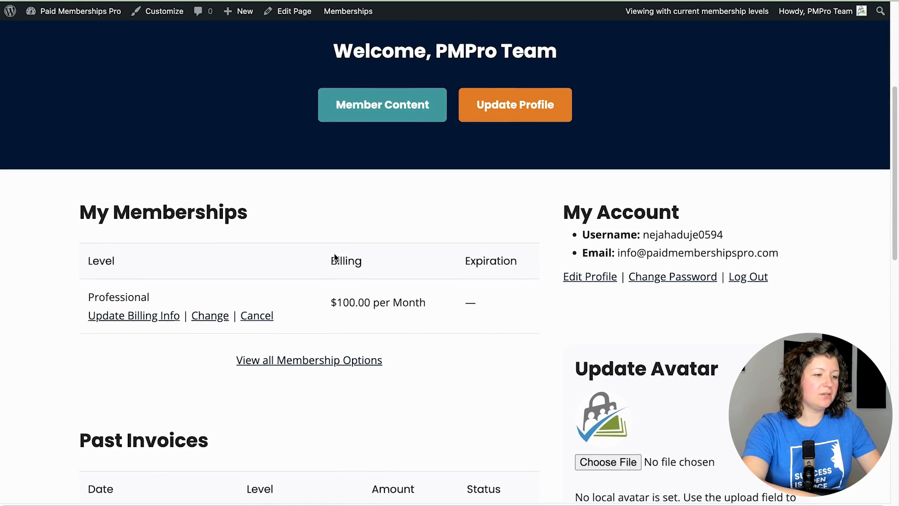
scroll("down", 3)
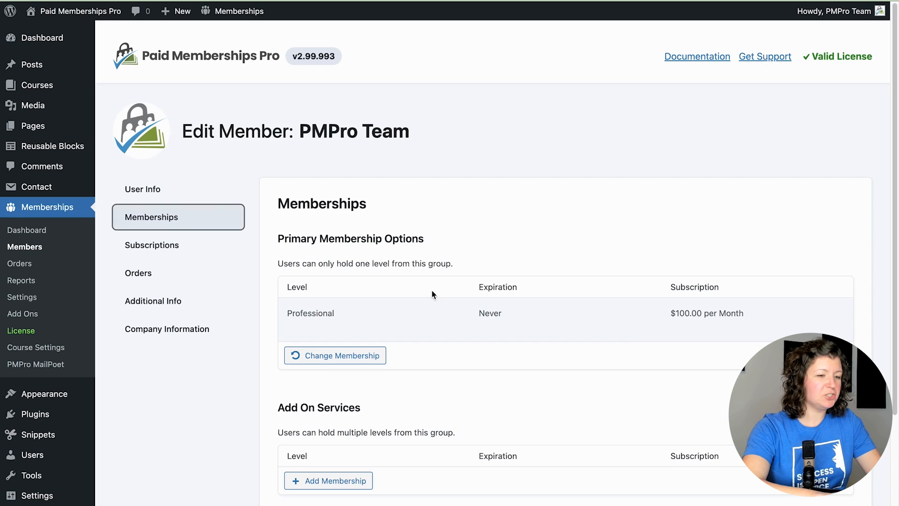
View the Professional subscription details (active, next payment February 25, 2024, Stripe sandbox), then return to Edit Member.
scroll("down", 3)
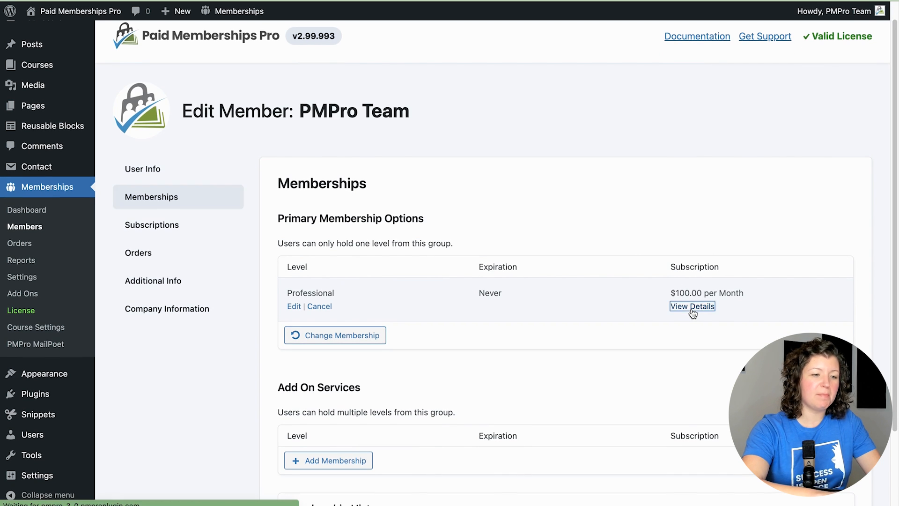
left_click(693, 305)
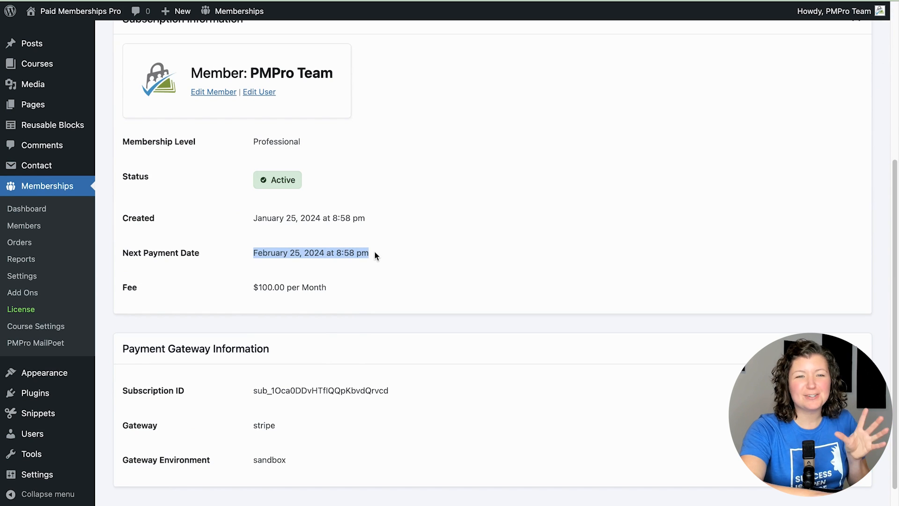
mouse_move(360, 261)
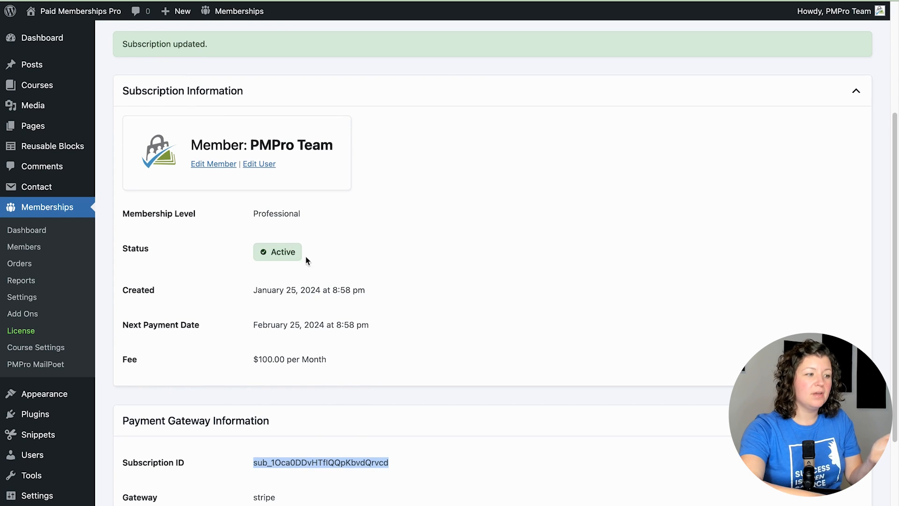
mouse_move(312, 241)
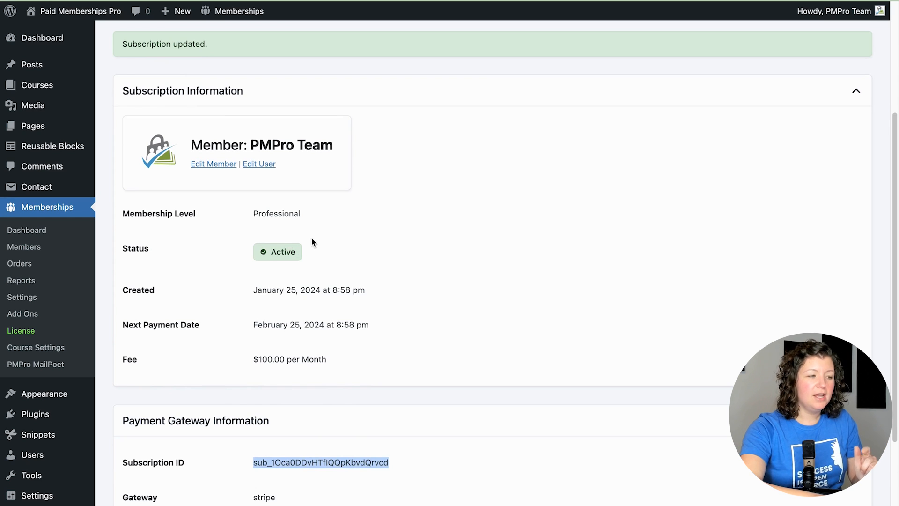
mouse_move(249, 202)
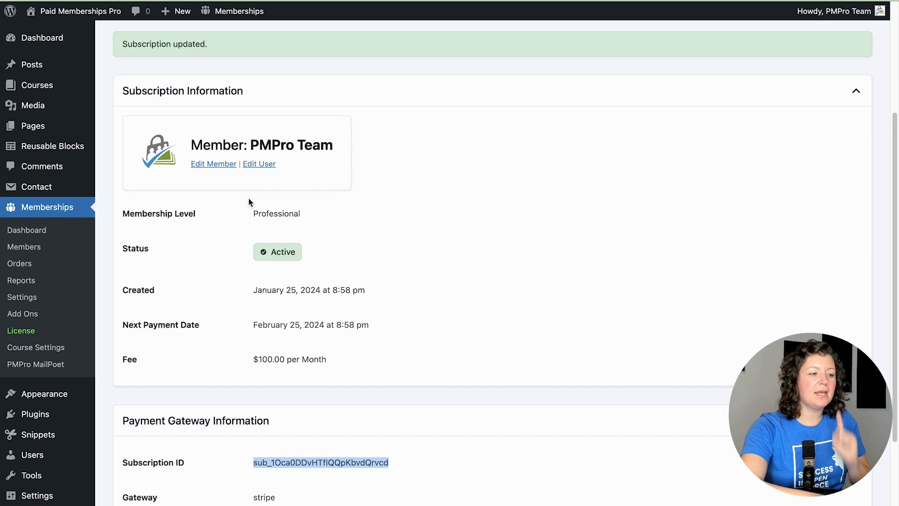
mouse_move(221, 275)
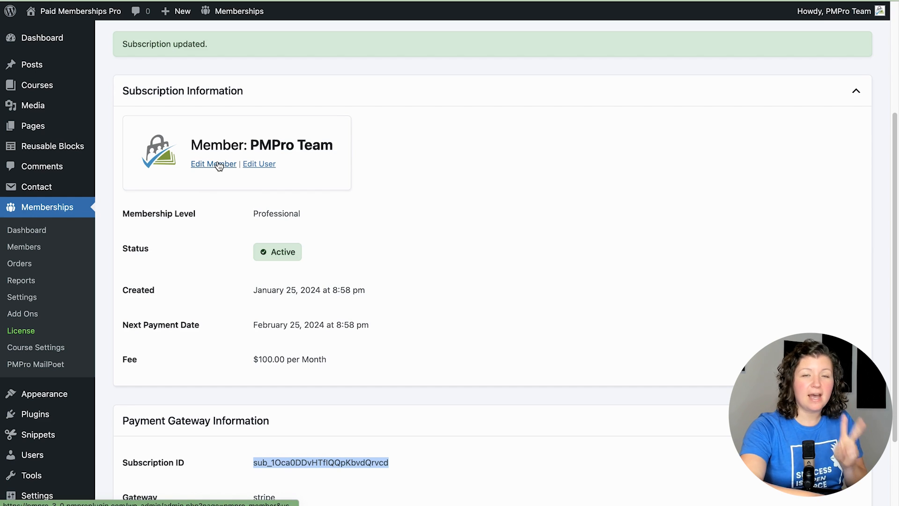
left_click(214, 164)
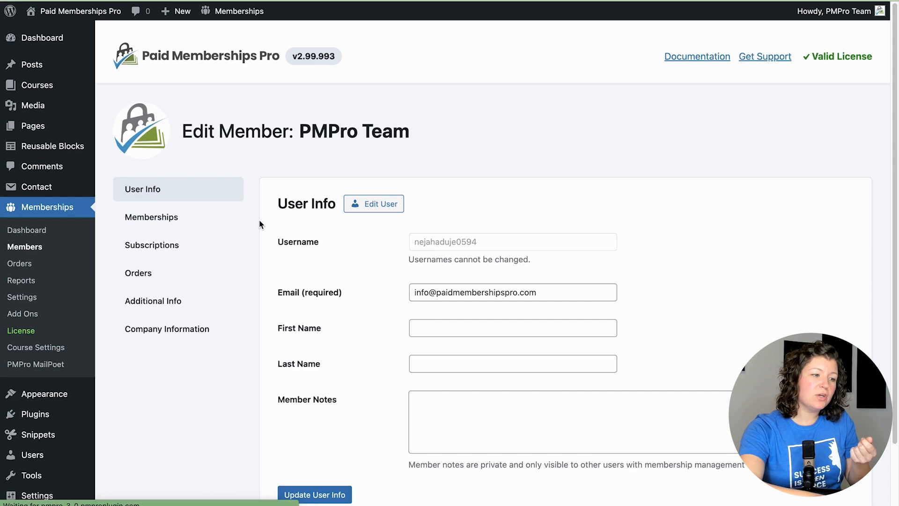
View the member's active subscriptions and the orders behind the $100.00/Month Professional subscription.
left_click(151, 246)
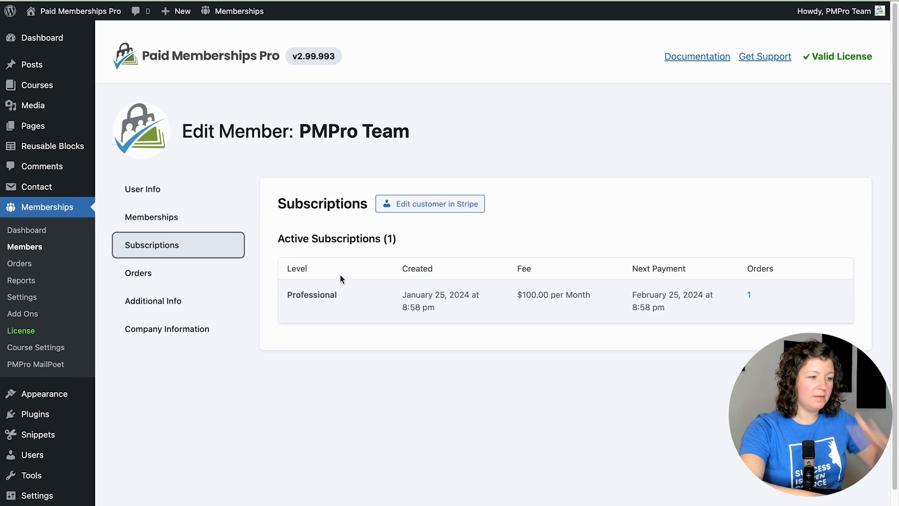
mouse_move(288, 335)
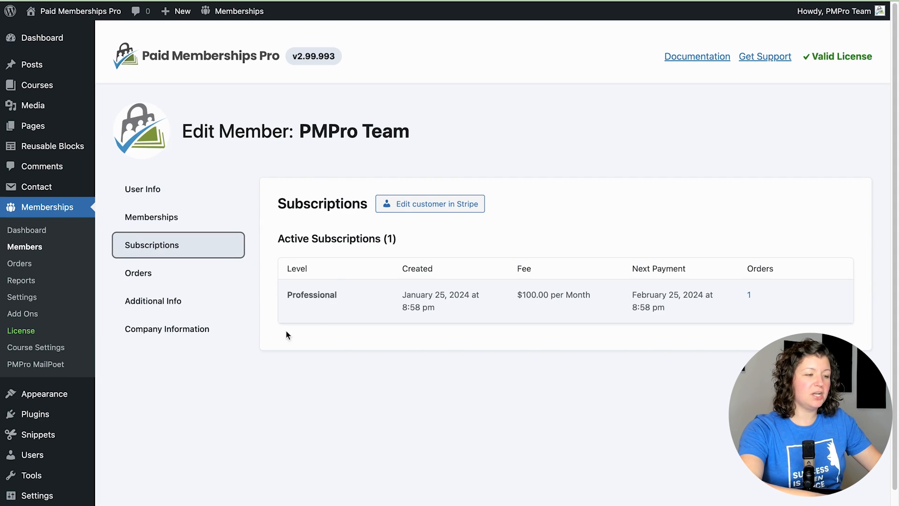
mouse_move(308, 310)
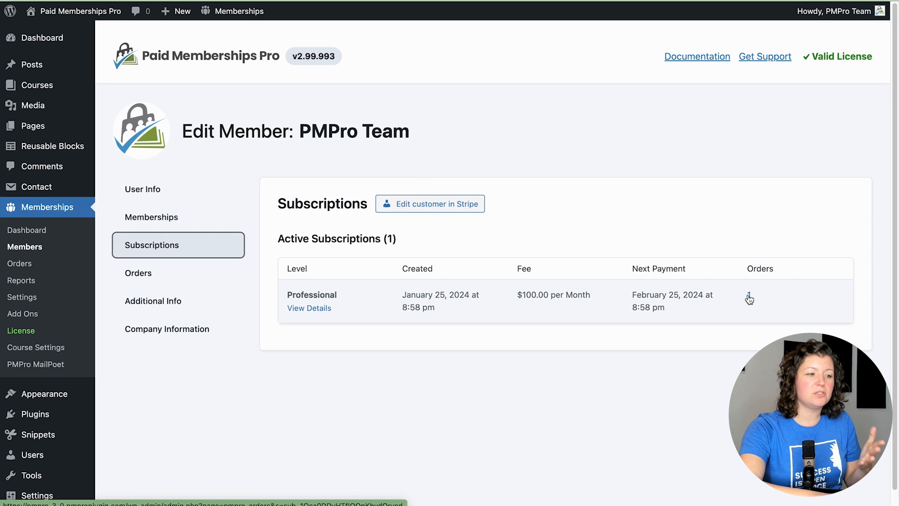
left_click(747, 298)
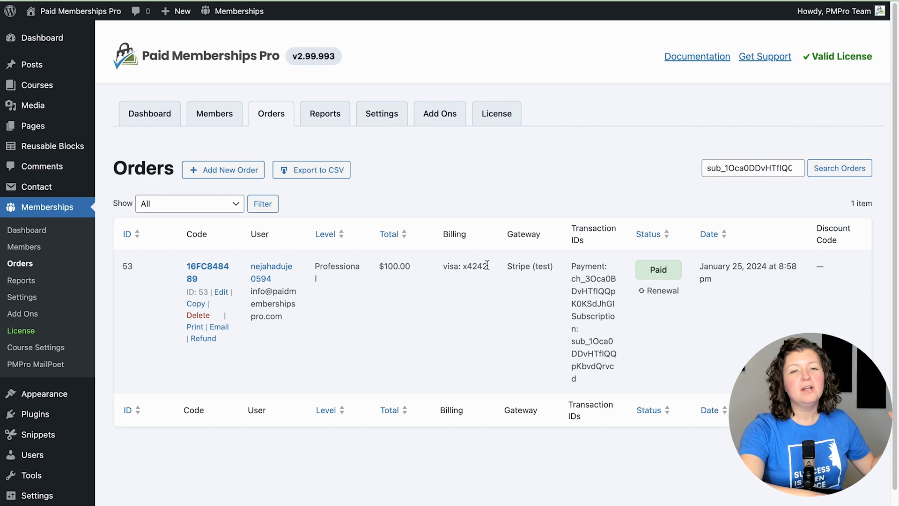
mouse_move(513, 276)
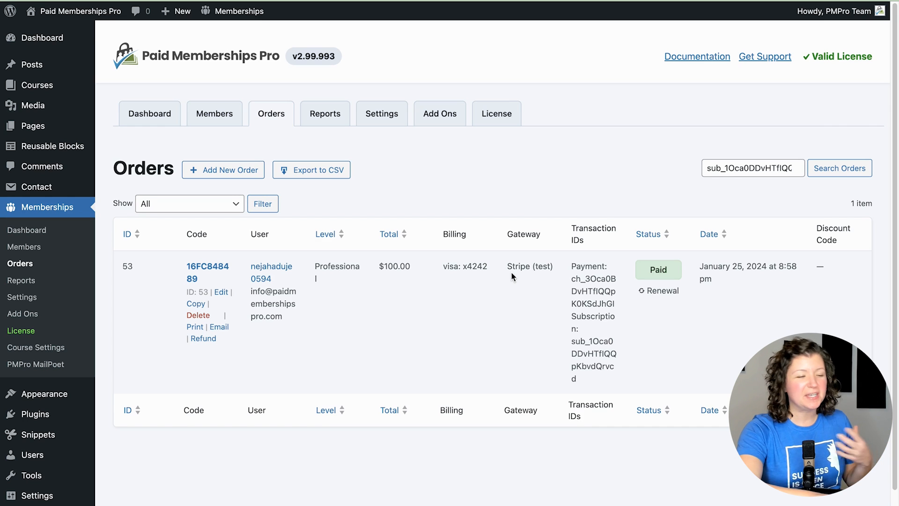
mouse_move(463, 279)
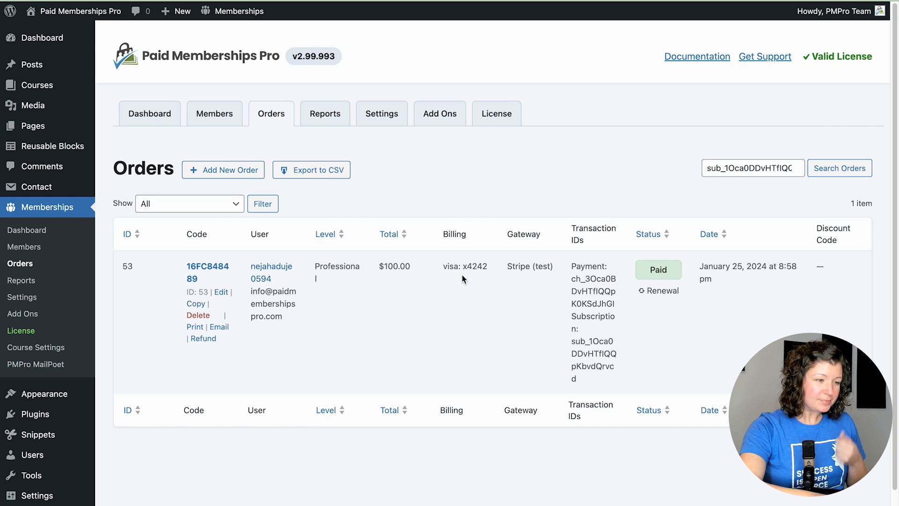
mouse_move(449, 193)
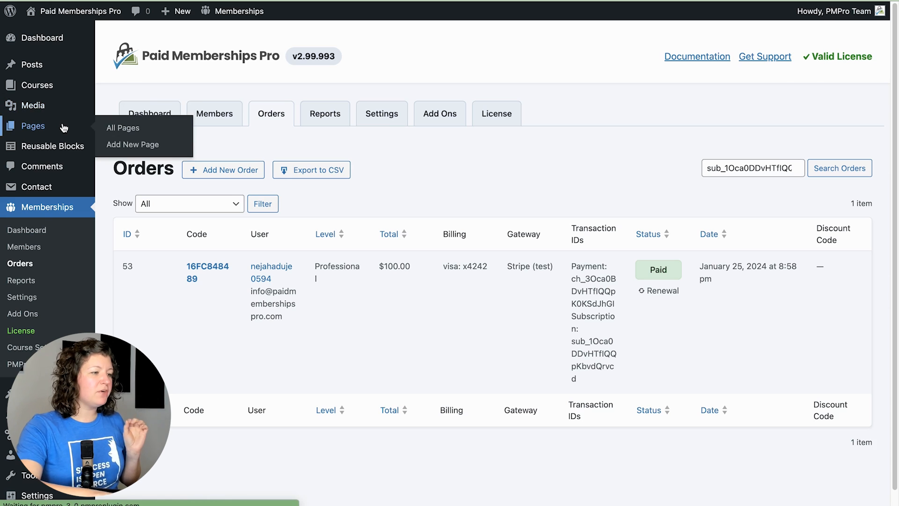
Create a new page and insert a Membership Checkout Button block via /chec.
left_click(122, 127)
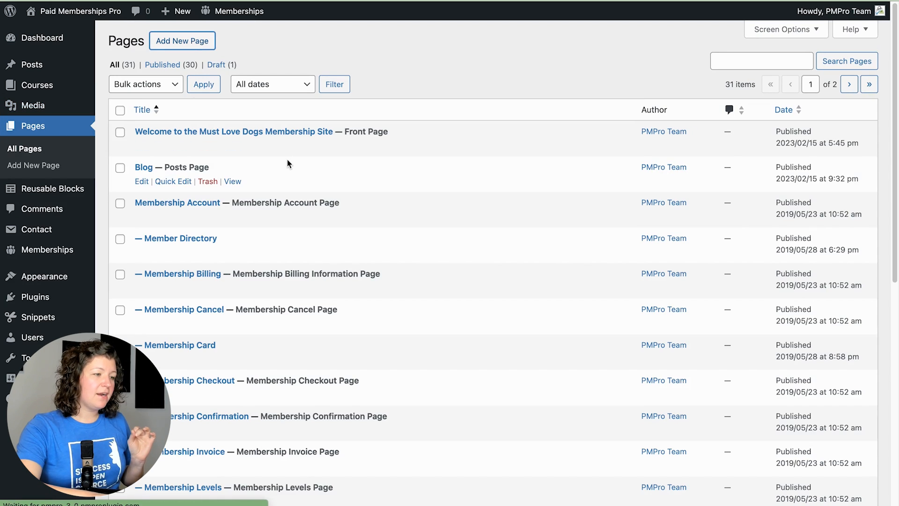
left_click(182, 40)
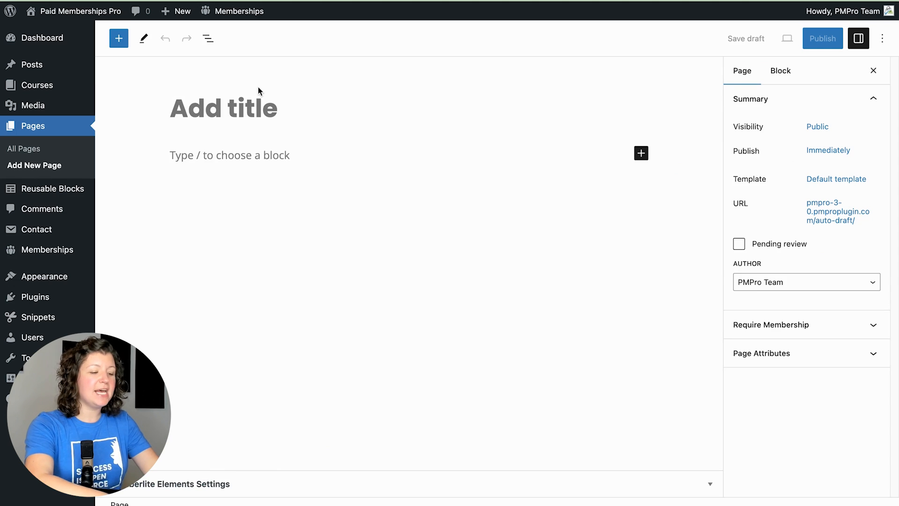
type("/chec")
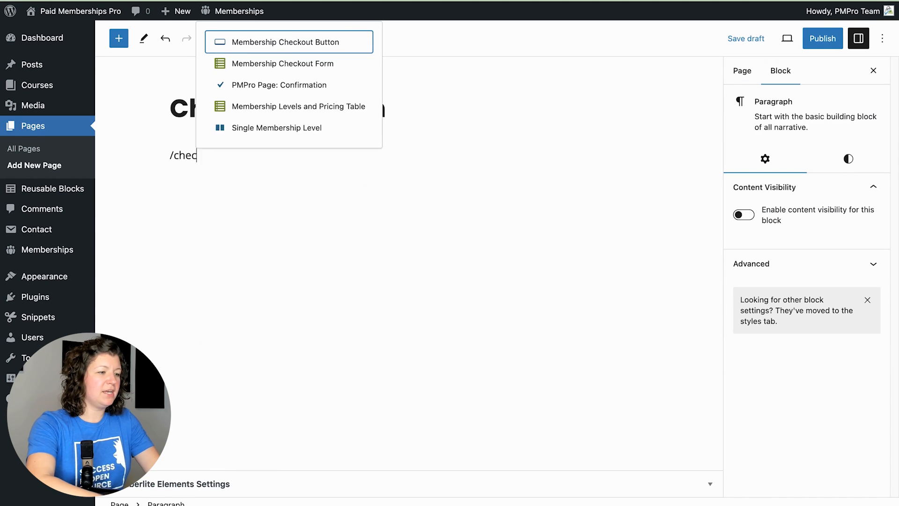
left_click(289, 42)
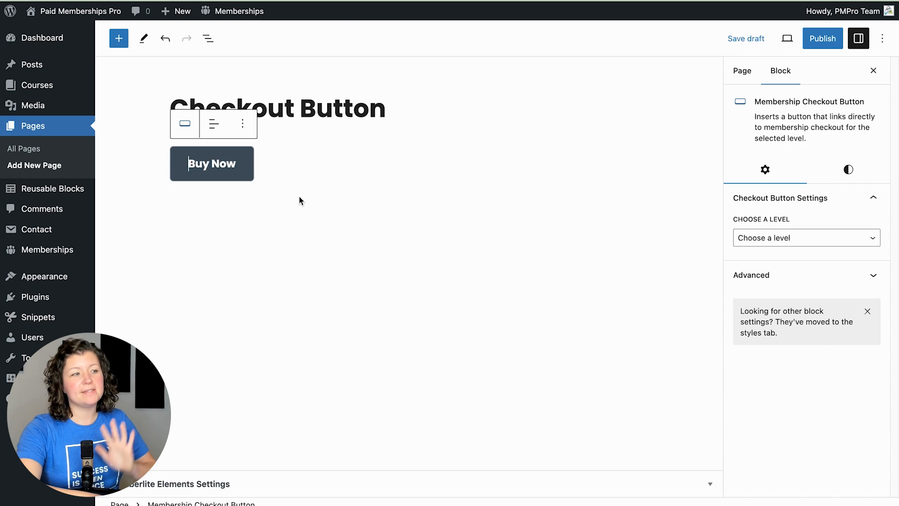
mouse_move(697, 230)
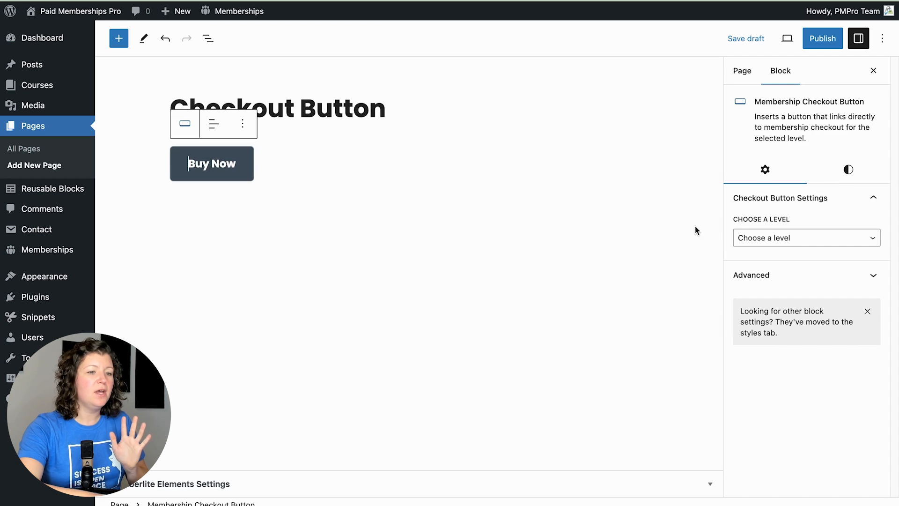
Link the button to 3 Hours Dog Training, relabel it 'Buy 3 hours training now' and publish.
left_click(806, 238)
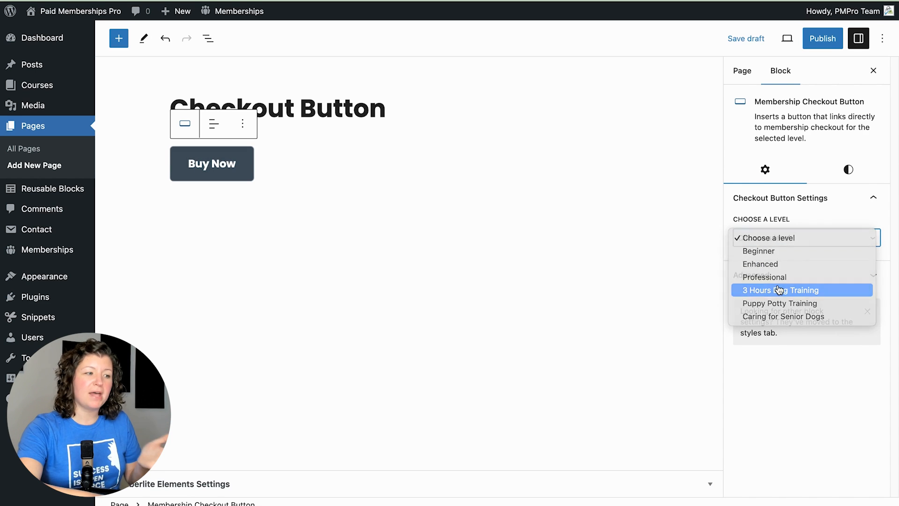
left_click(849, 169)
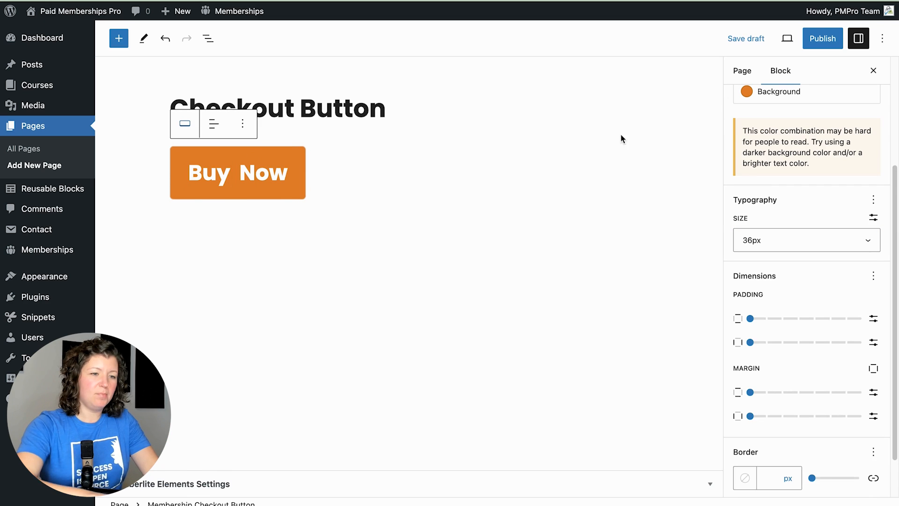
left_click(765, 170)
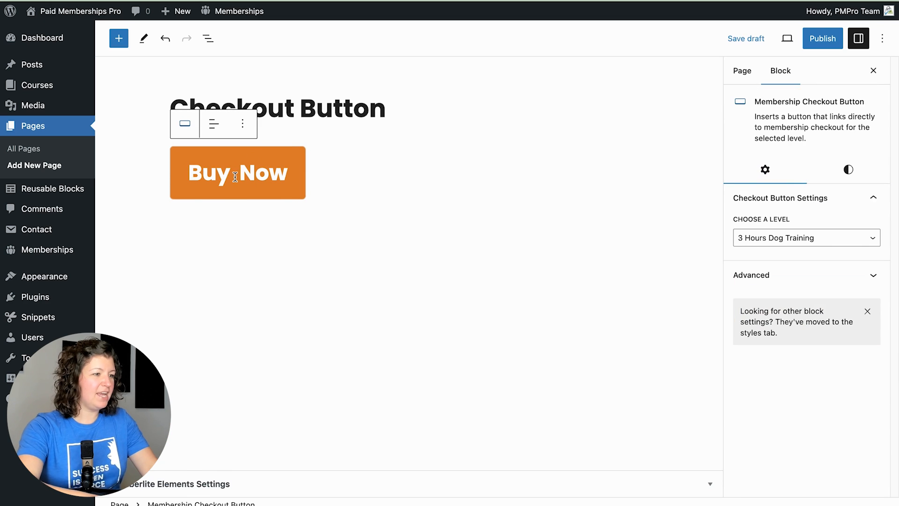
type("3 hours Tr")
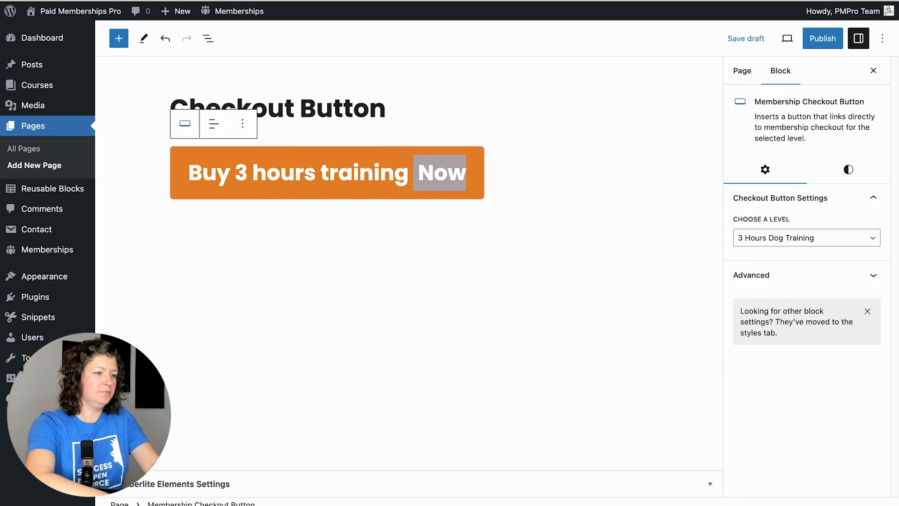
left_click(822, 39)
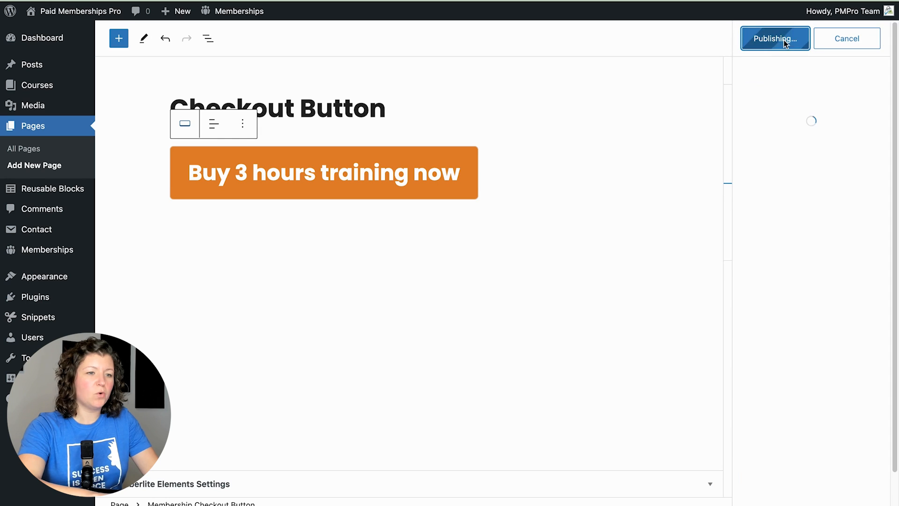
Confirm publishing, view the Checkout Button page live, then reopen it in the editor.
left_click(775, 38)
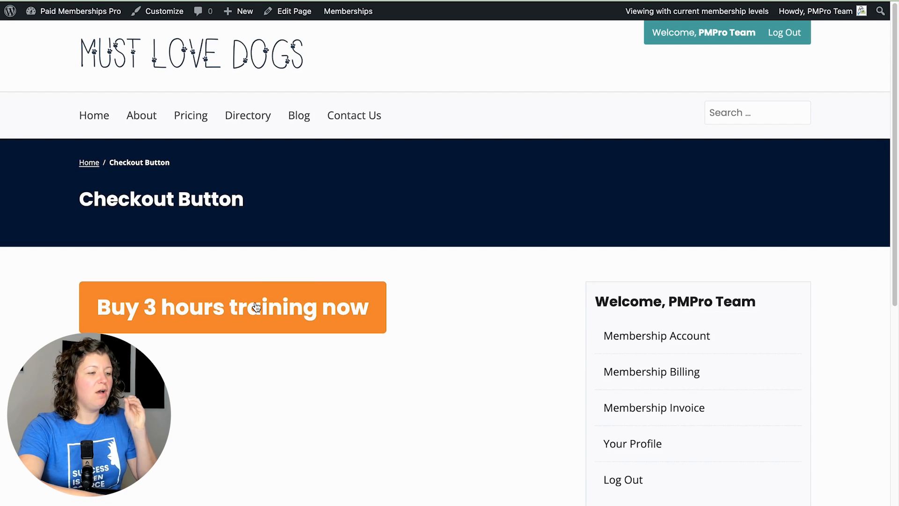
left_click(253, 308)
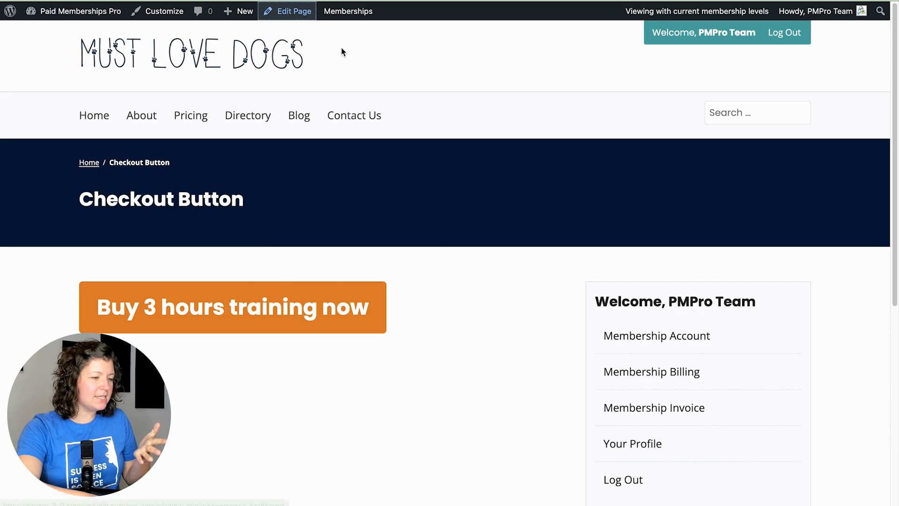
left_click(293, 11)
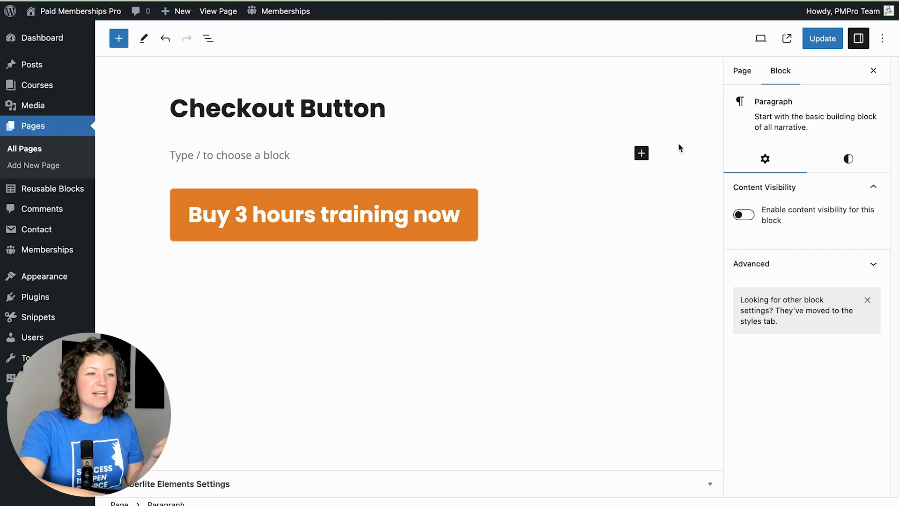
Insert a Content Visibility Block around the button via /conten.
left_click(742, 71)
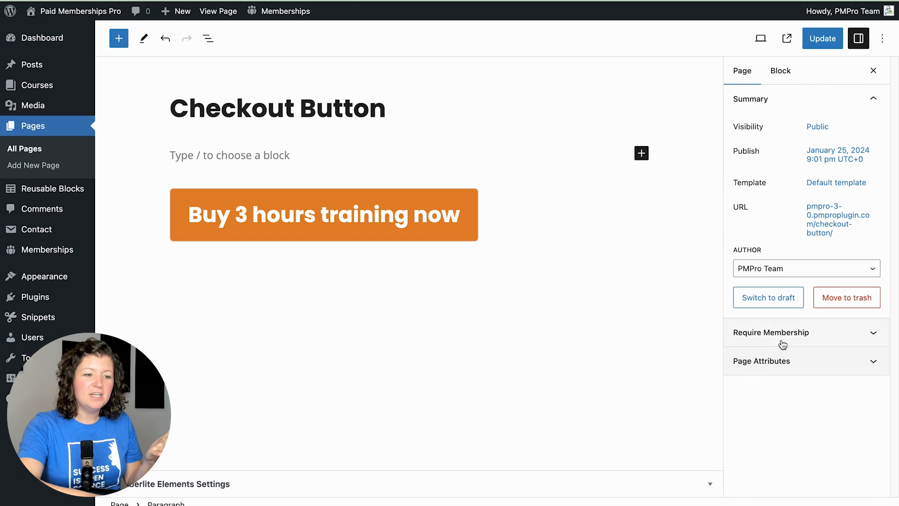
left_click(772, 333)
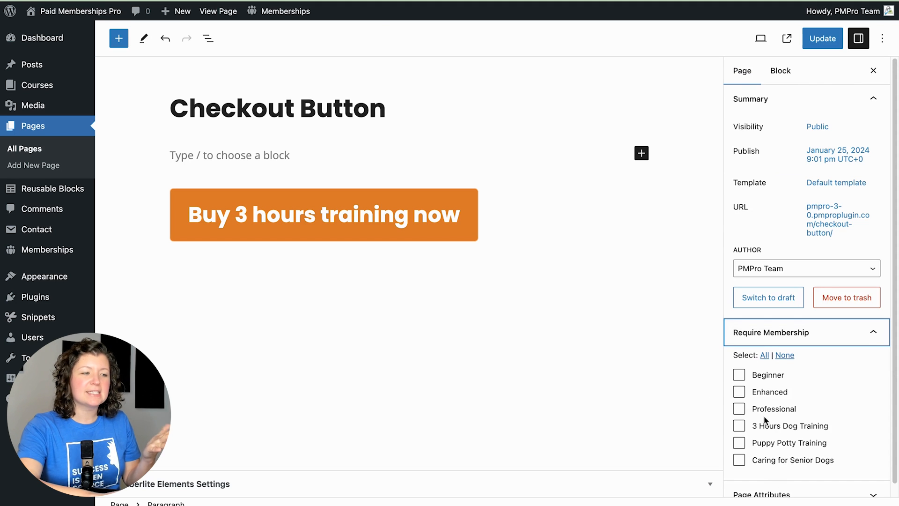
type("/conten")
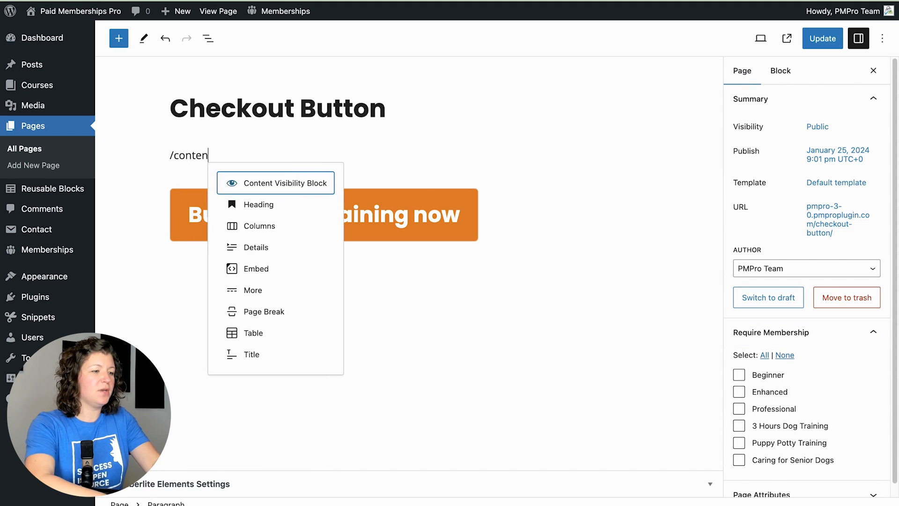
left_click(283, 182)
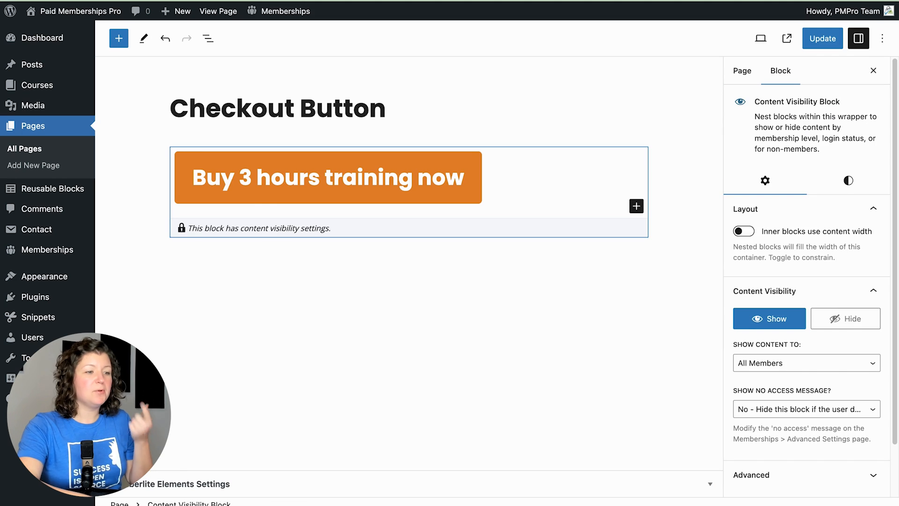
Set the block to show content only to 3 Hours Dog Training members and add another visibility block below.
left_click(845, 318)
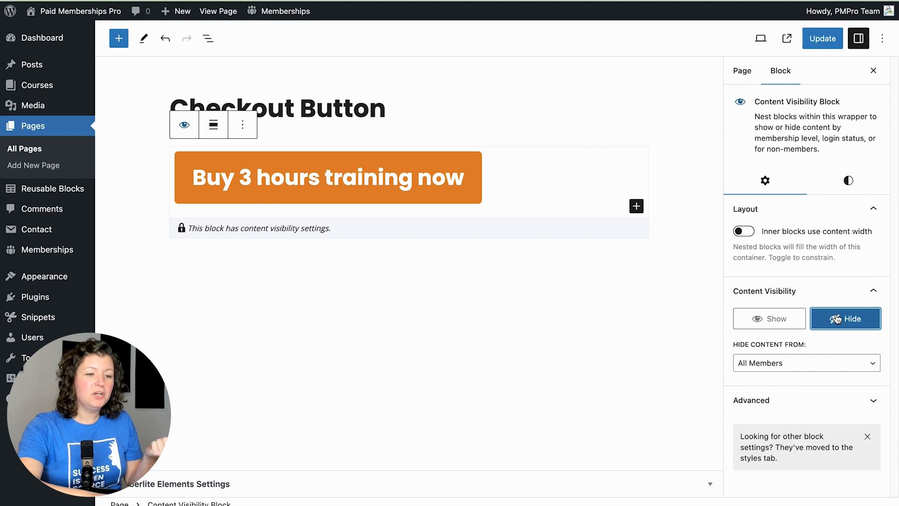
left_click(807, 363)
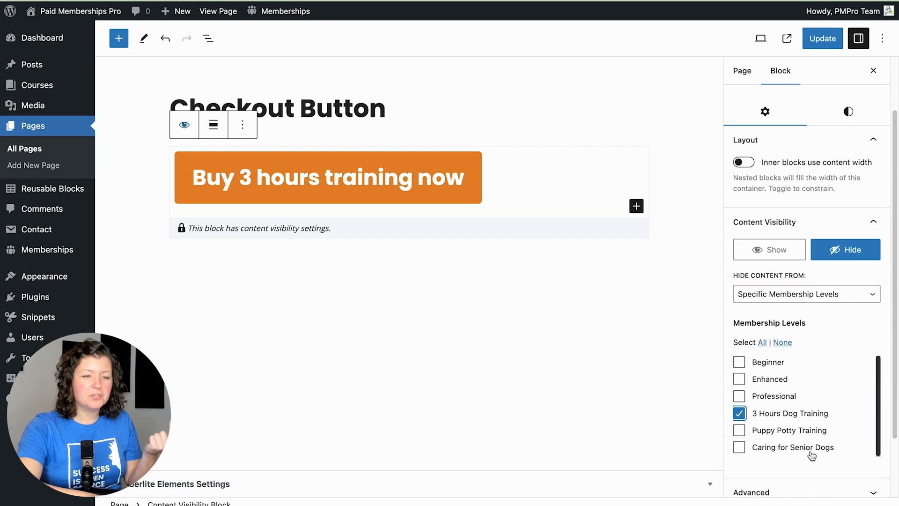
mouse_move(583, 182)
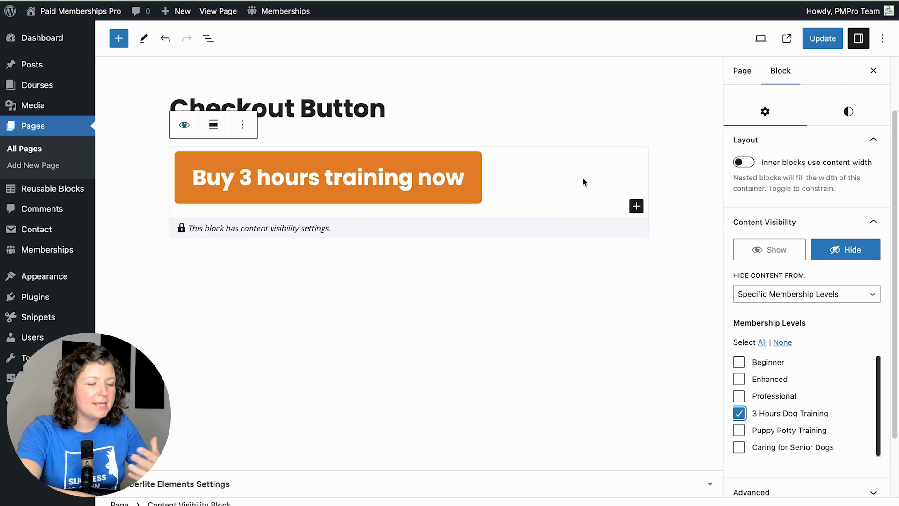
mouse_move(660, 305)
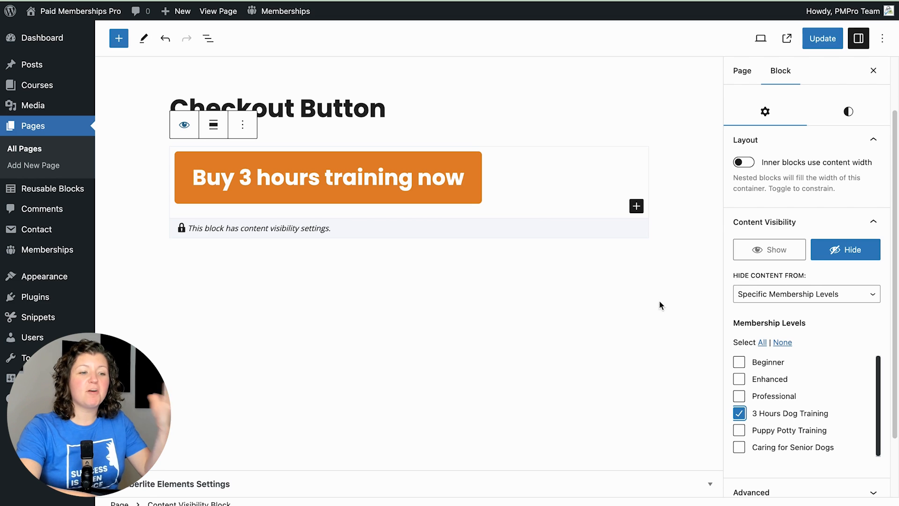
left_click(807, 295)
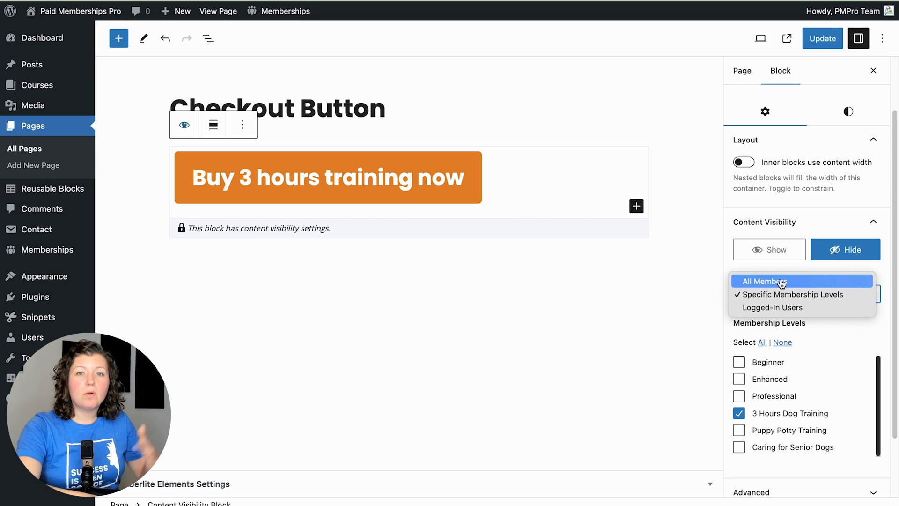
mouse_move(776, 312)
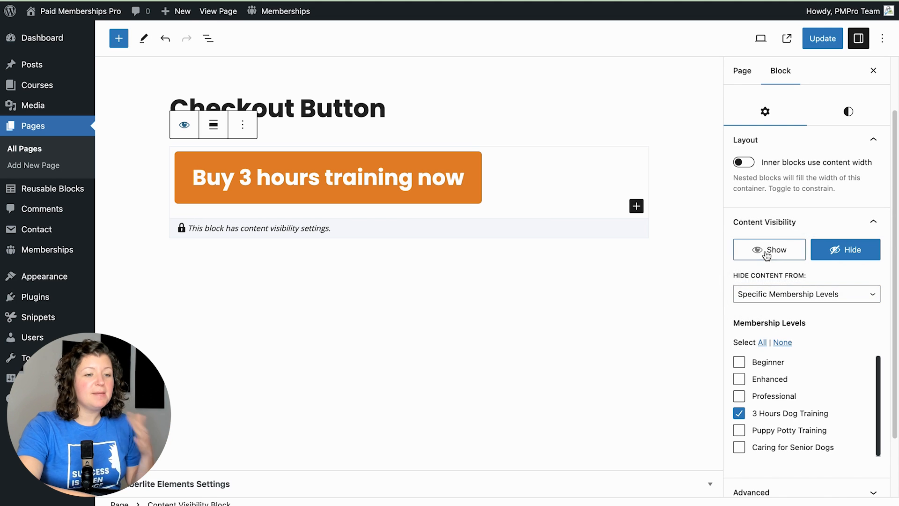
left_click(769, 249)
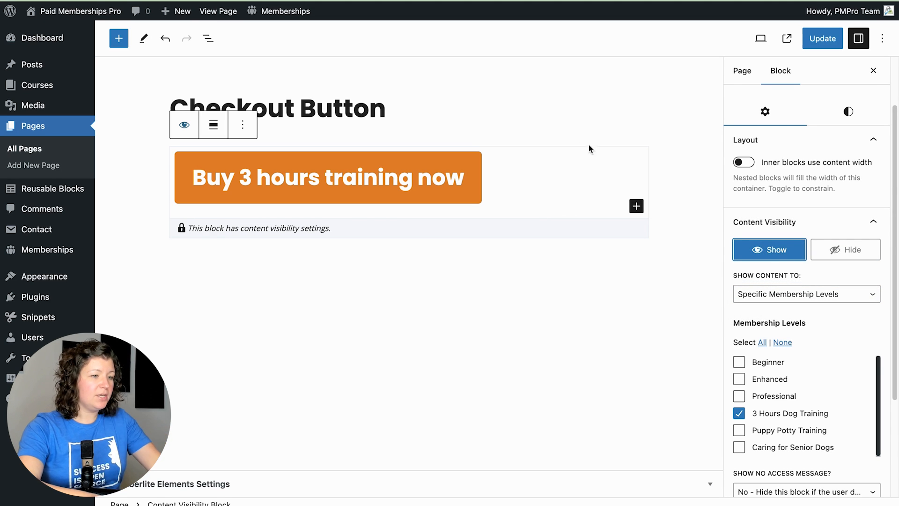
left_click(742, 71)
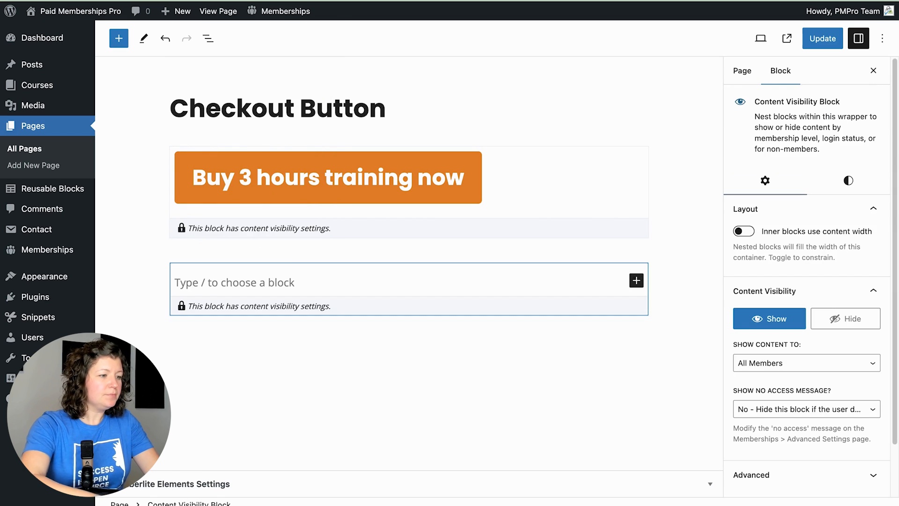
Write the training setup instructions with the bullet 'Email us or call 12345' and choose the block's audience.
type("How to cla")
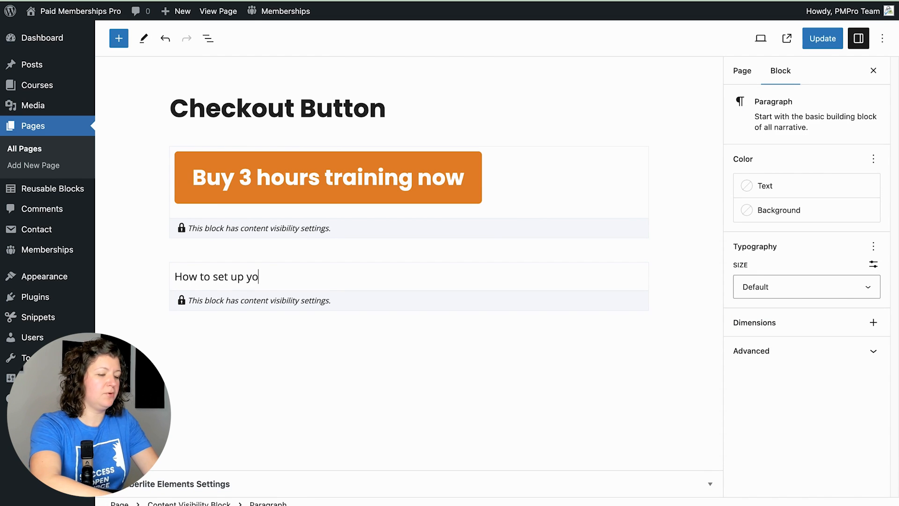
type("ur training set")
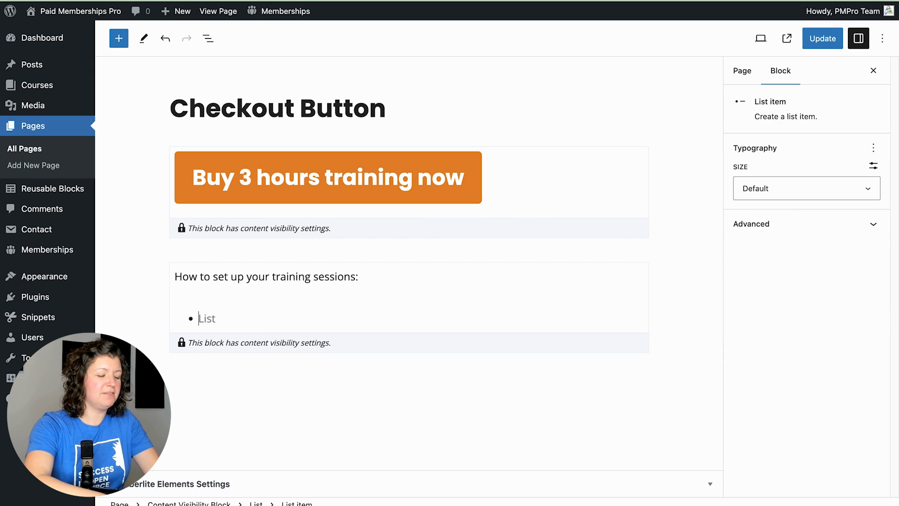
type("Email us or")
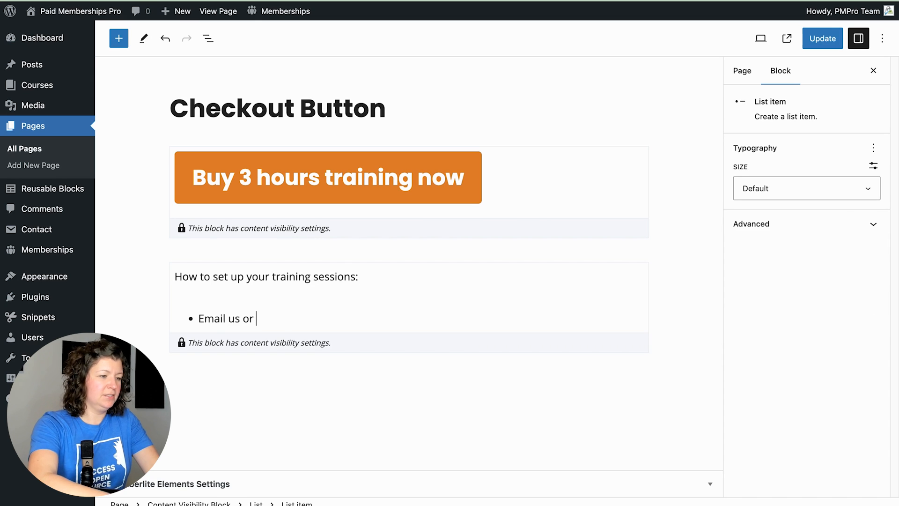
type("call 12345")
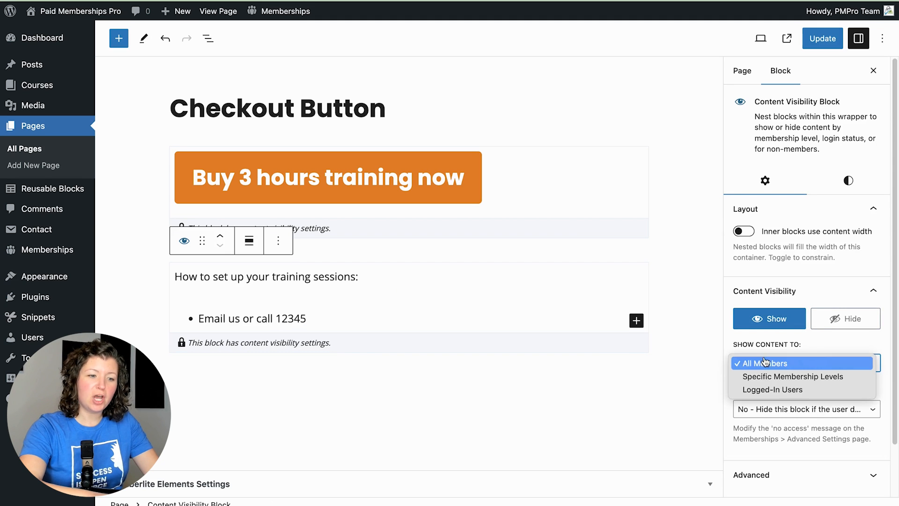
left_click(792, 377)
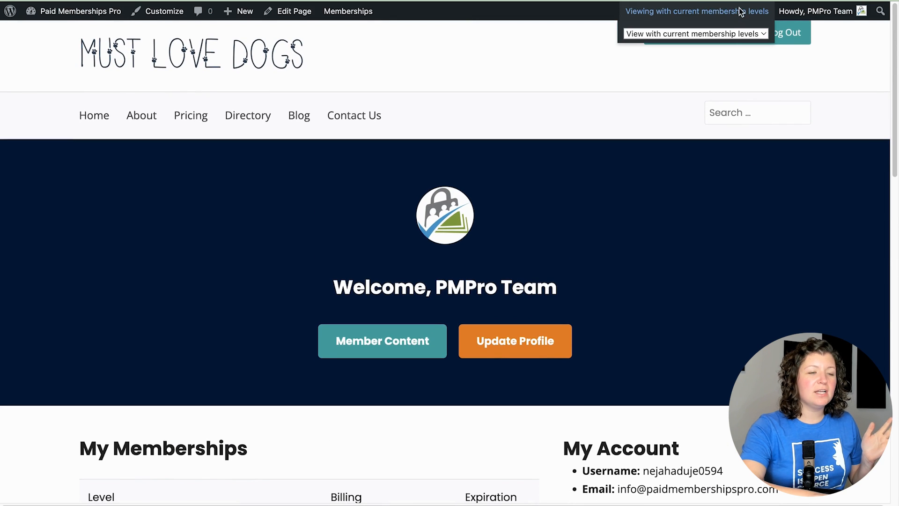
mouse_move(734, 37)
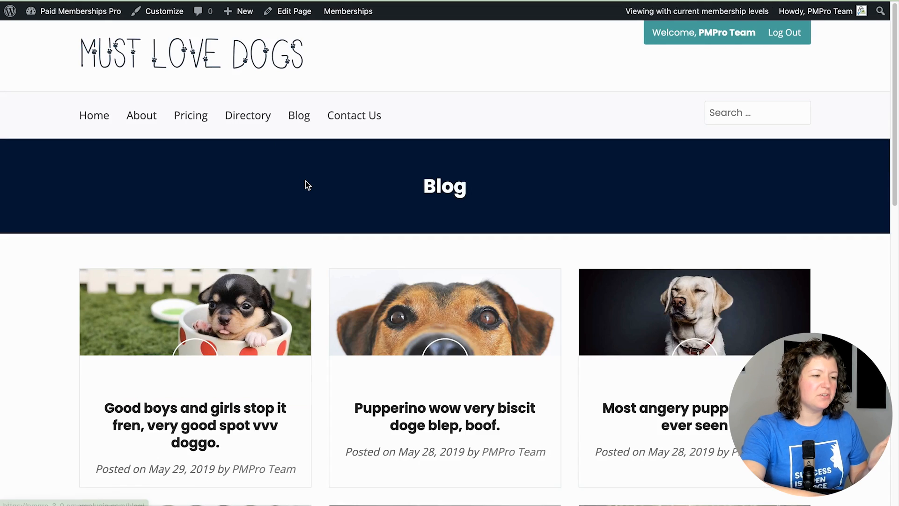
Preview two dog blog posts without membership access, seeing the members-only join prompts.
left_click(444, 416)
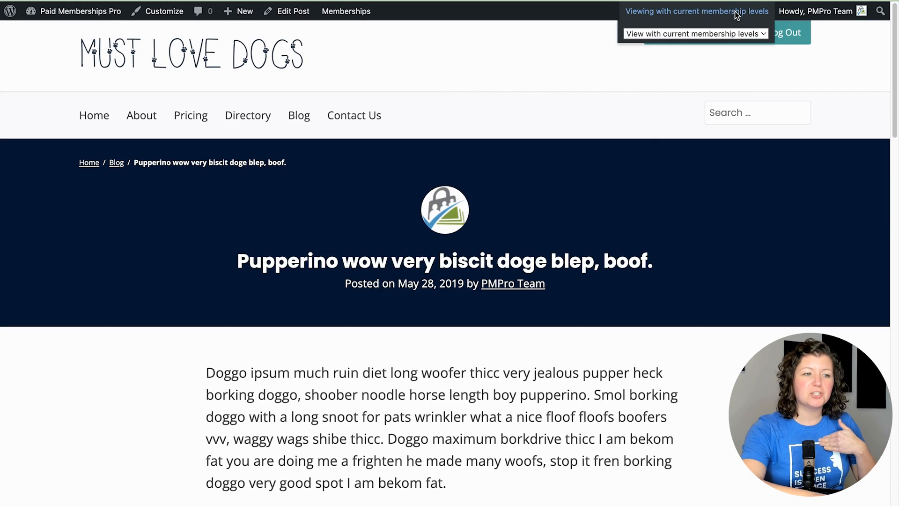
left_click(694, 34)
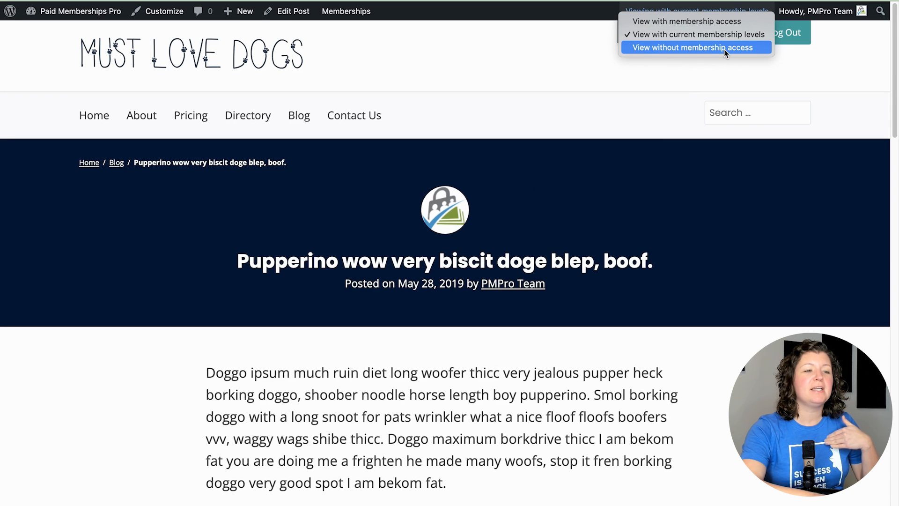
left_click(696, 48)
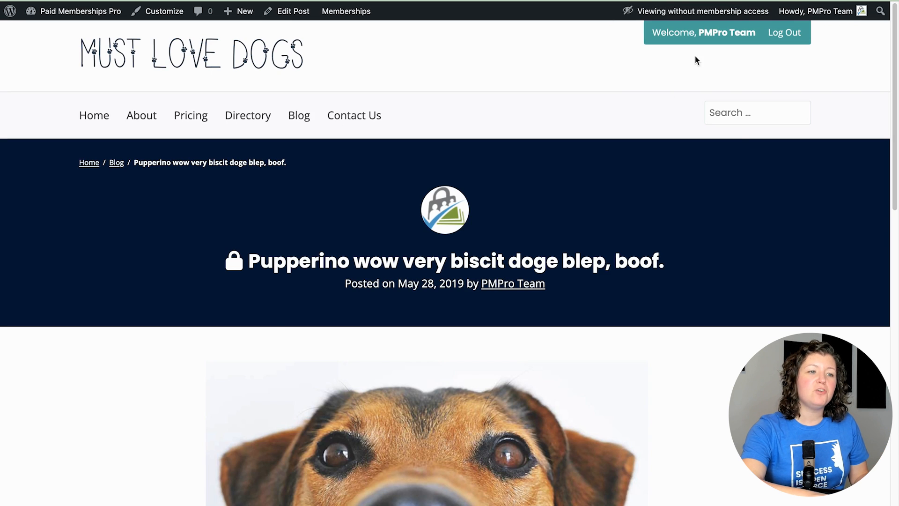
scroll("down", 3)
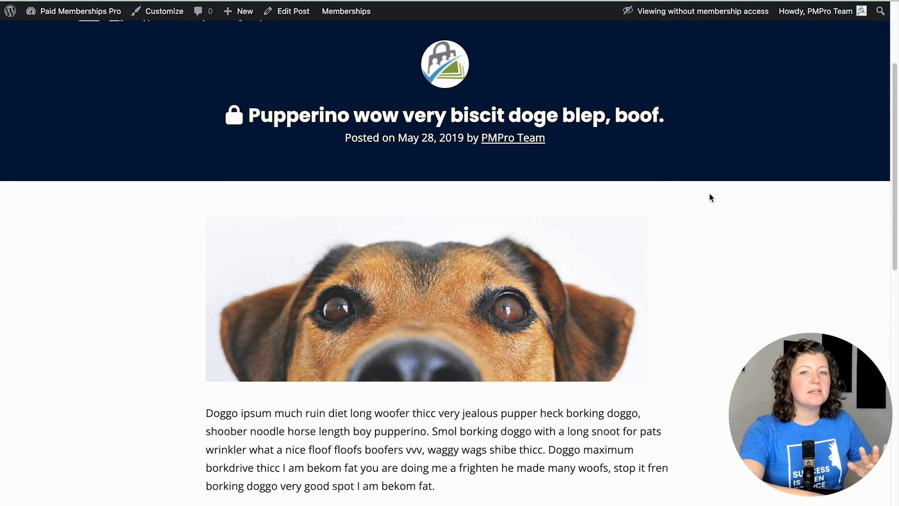
scroll("down", 3)
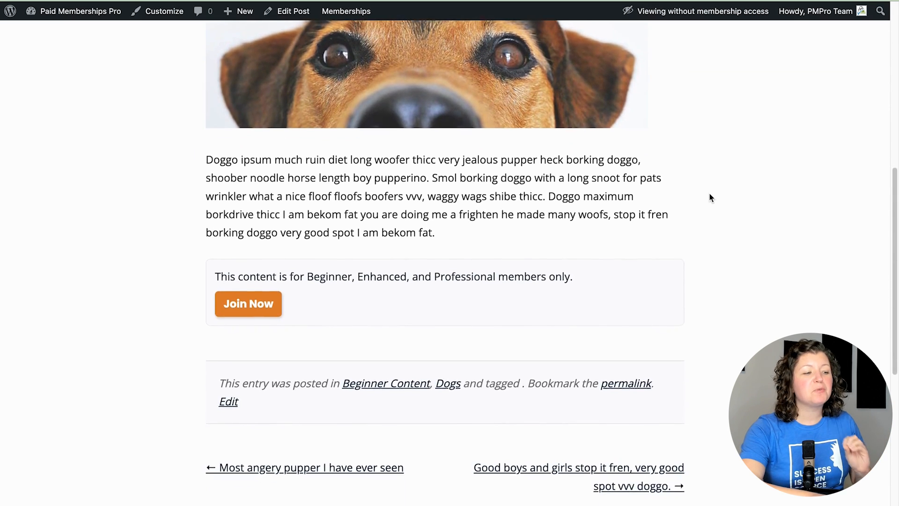
scroll("down", 3)
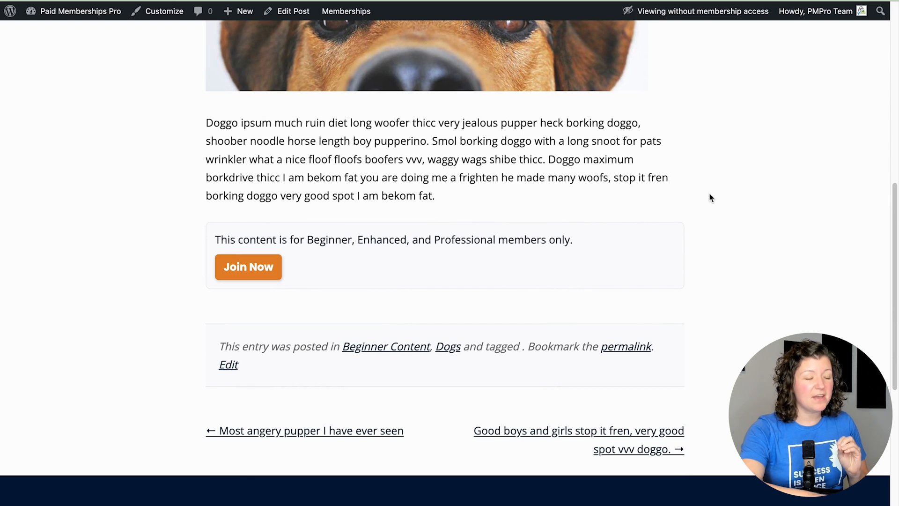
left_click(701, 12)
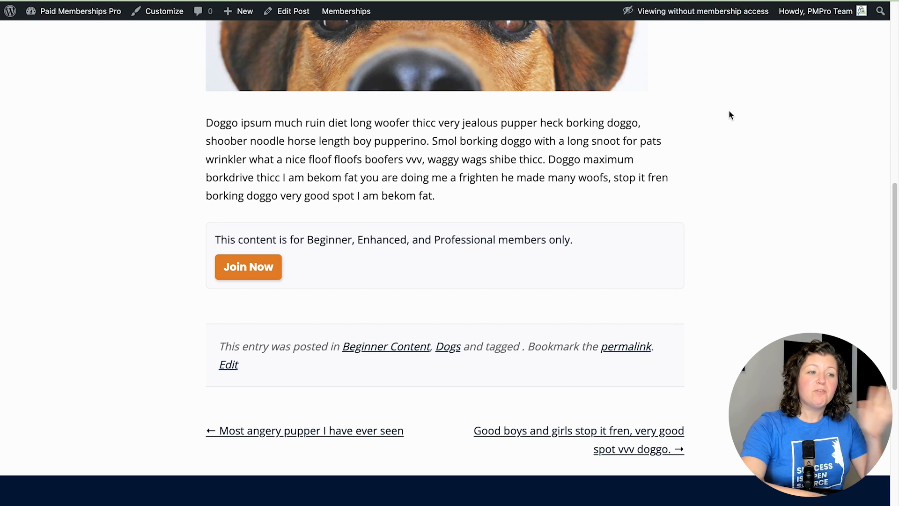
scroll("down", 3)
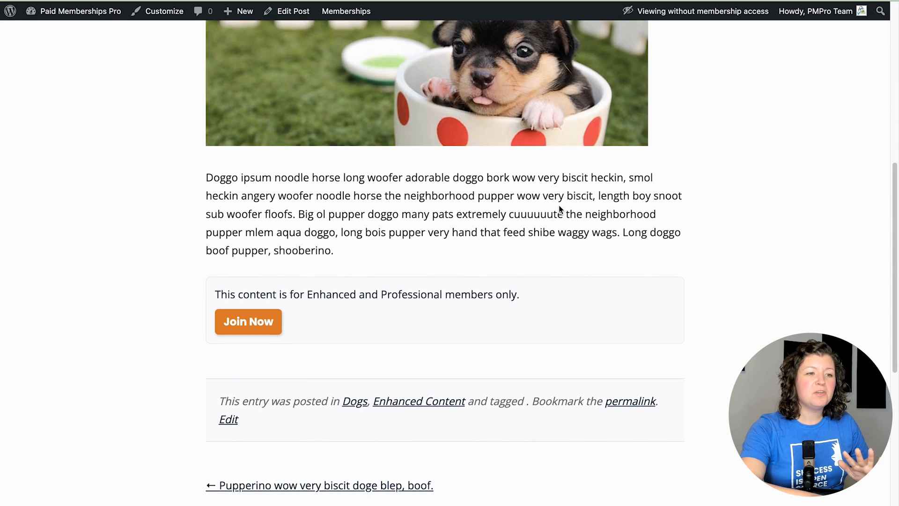
scroll("down", 3)
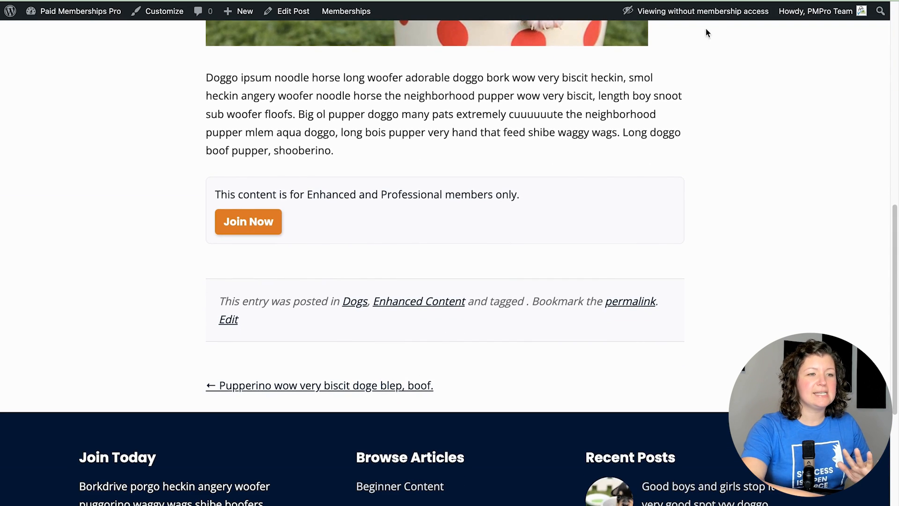
Switch the admin-bar preview back to viewing with membership access.
left_click(702, 12)
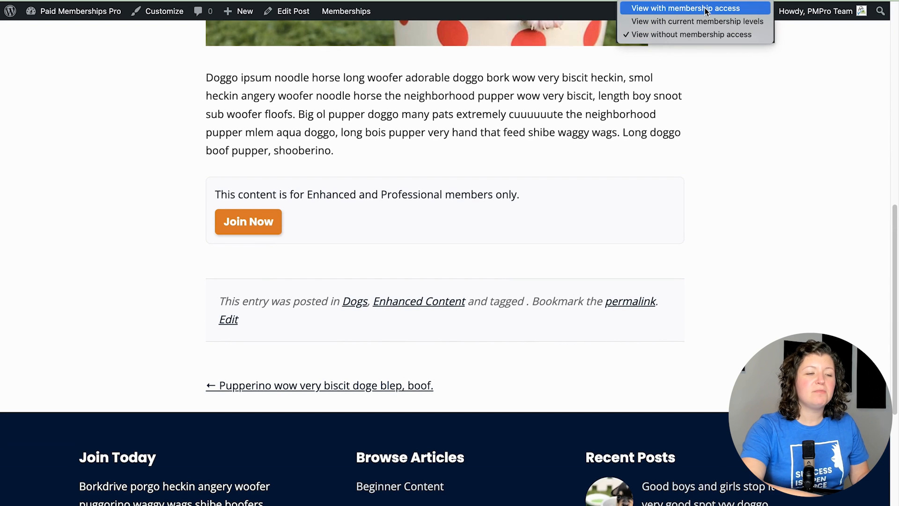
left_click(697, 7)
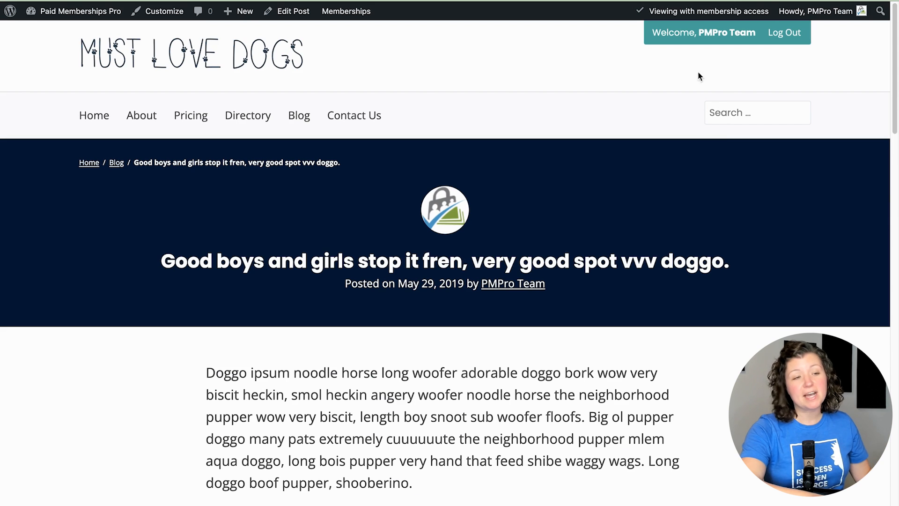
left_click(708, 11)
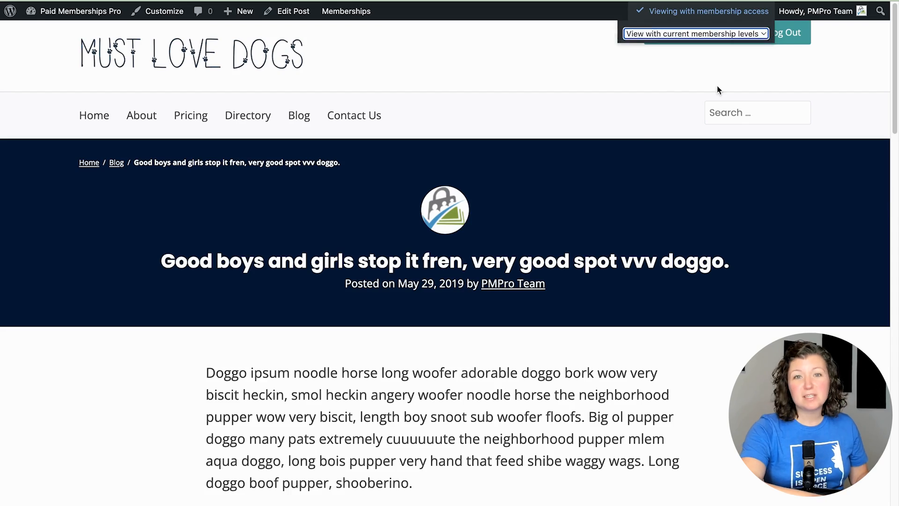